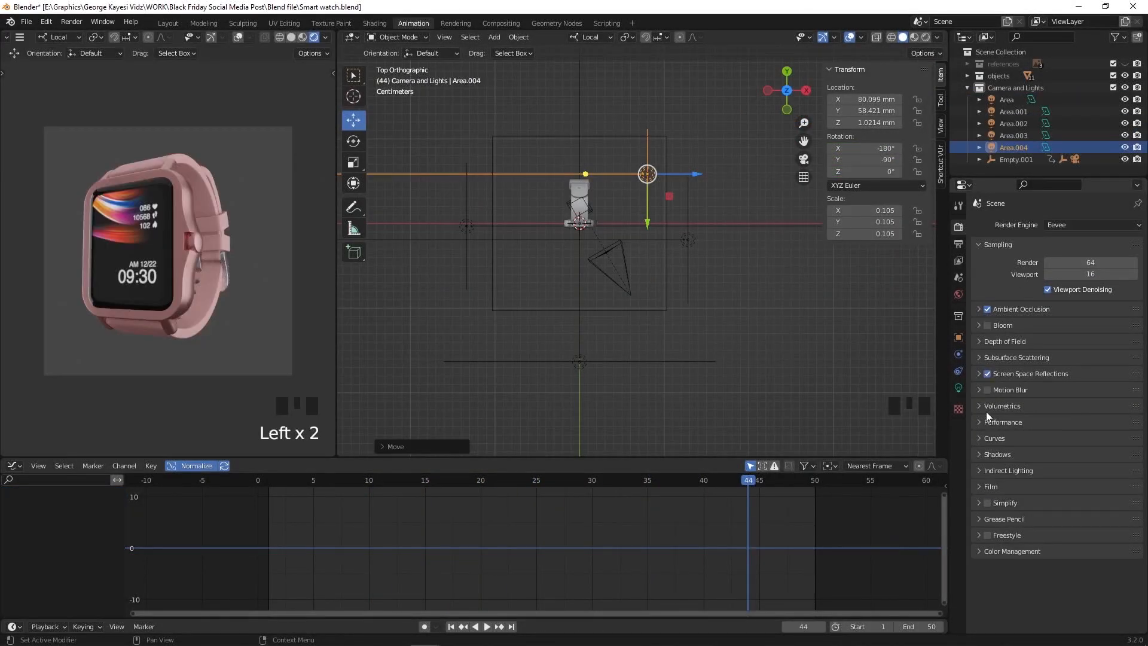
# Switch through the Modeling workspace to Shading, showing the watch and its display material nodes.
pyautogui.scroll(-3)
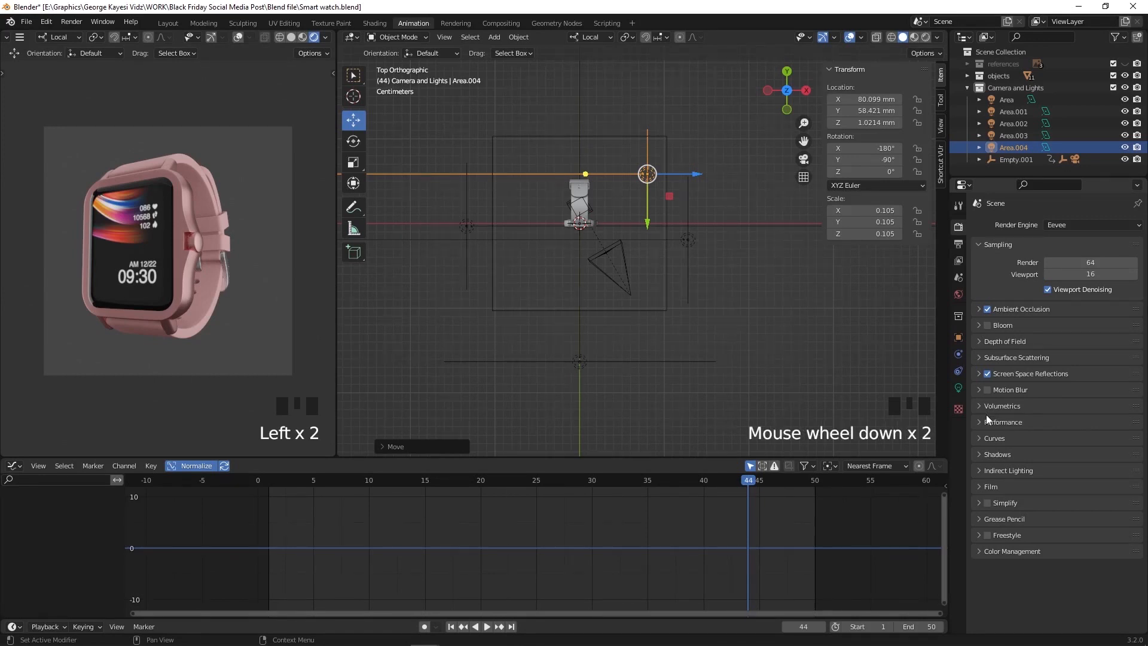
pyautogui.click(204, 23)
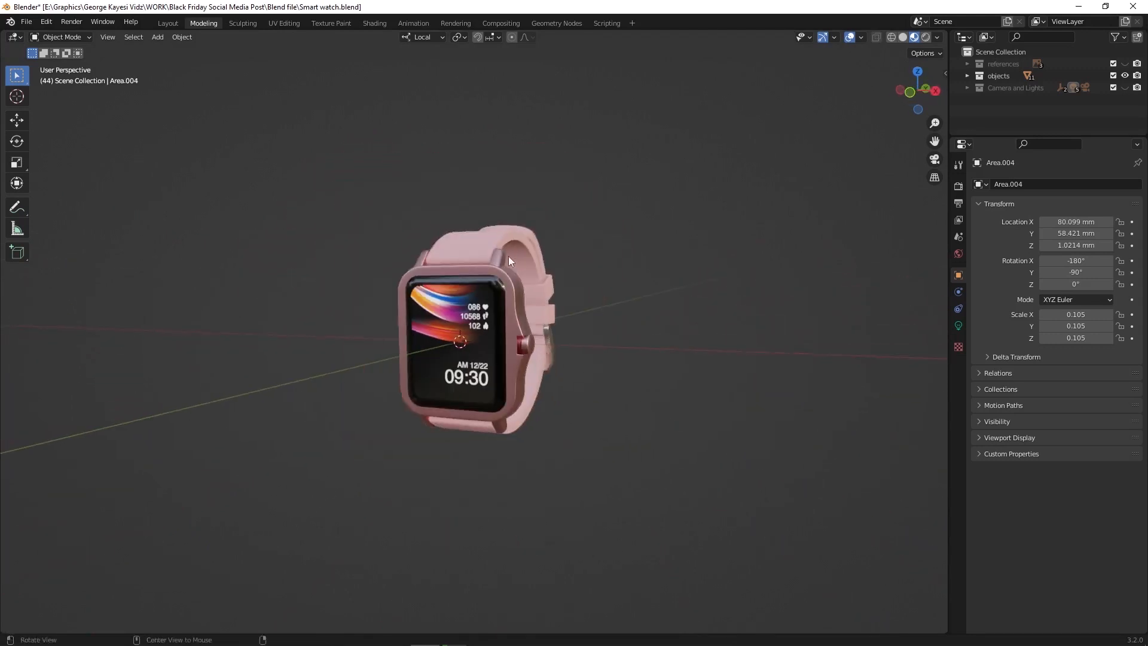
pyautogui.click(374, 22)
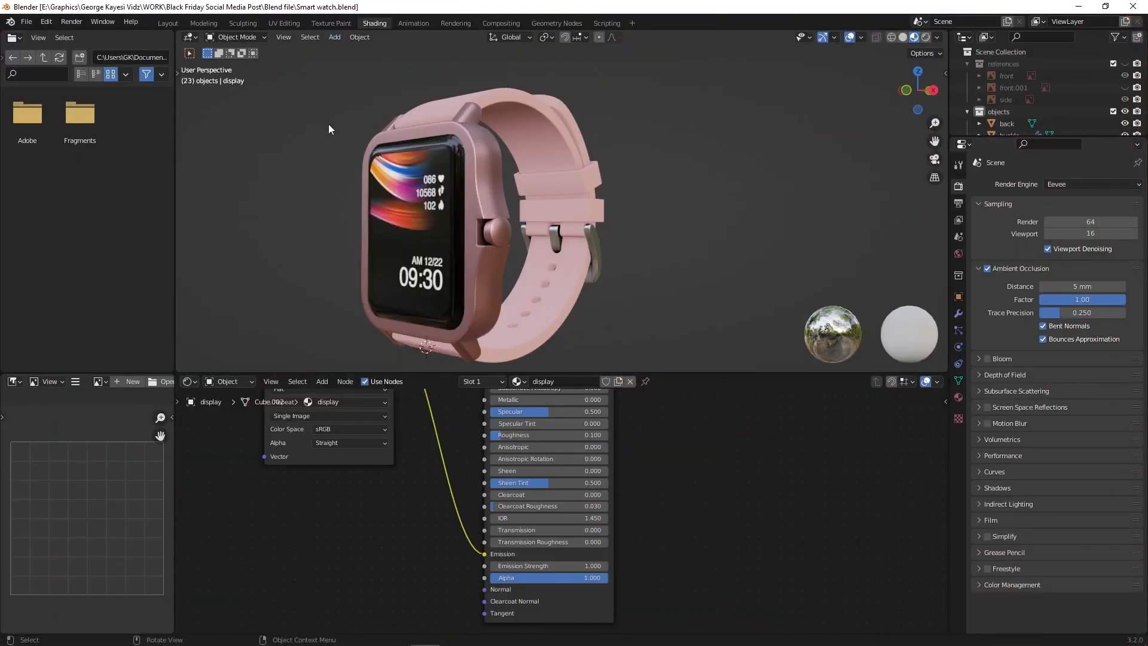
# In the Animation workspace, create a new Outliner collection named Camera and Lights.
pyautogui.click(412, 23)
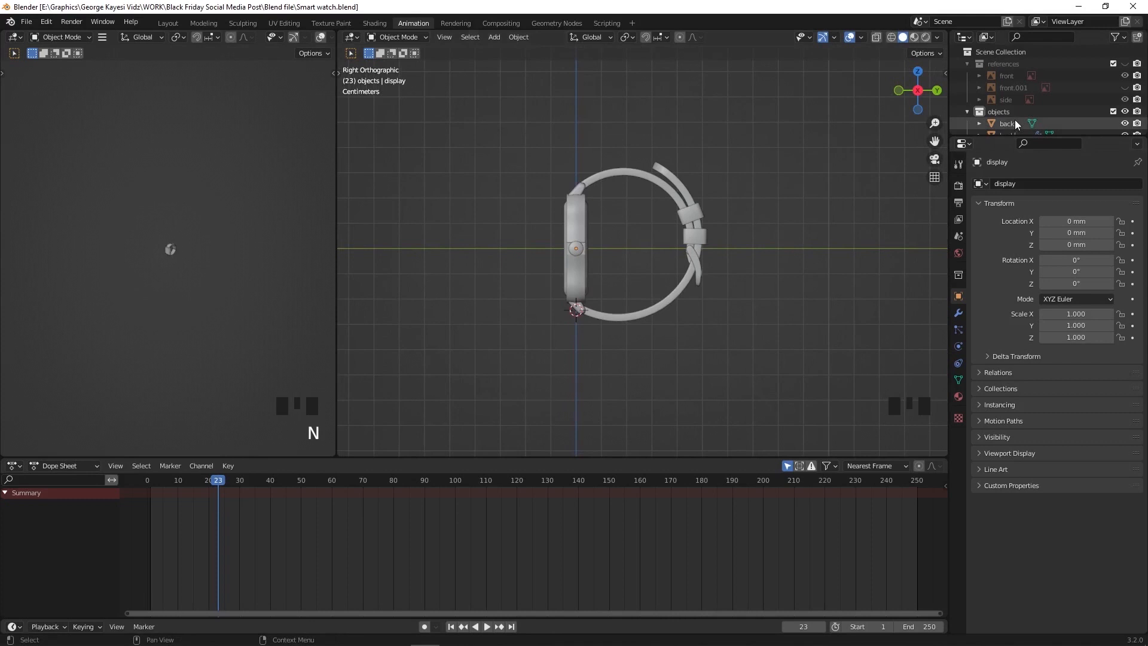
pyautogui.rightClick(1024, 87)
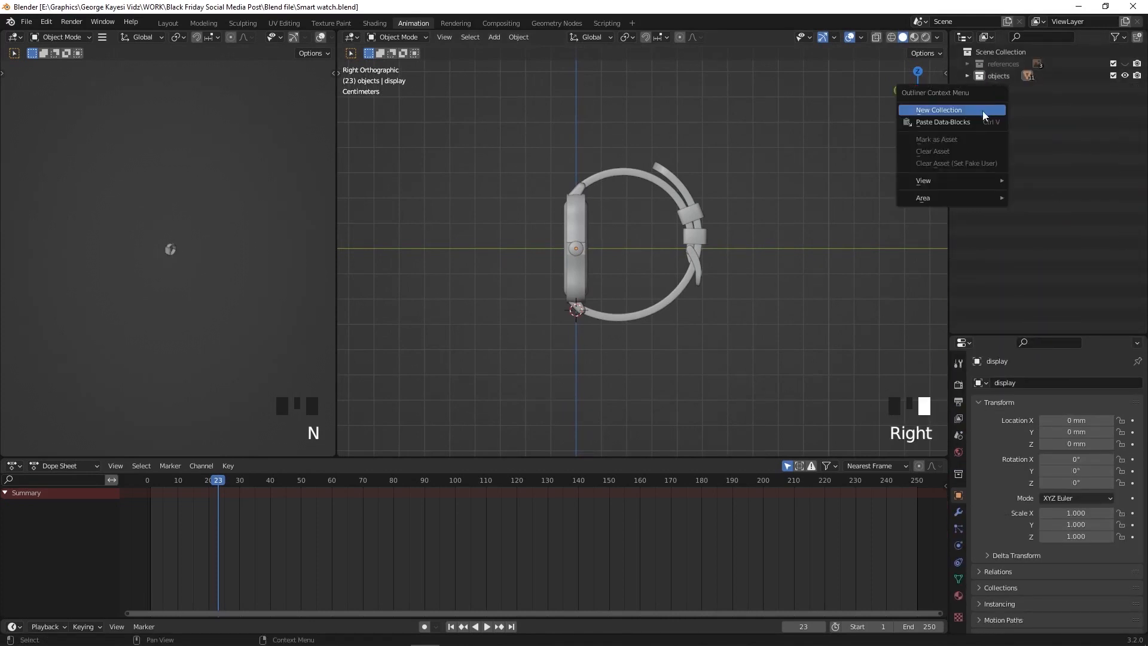
pyautogui.click(940, 110)
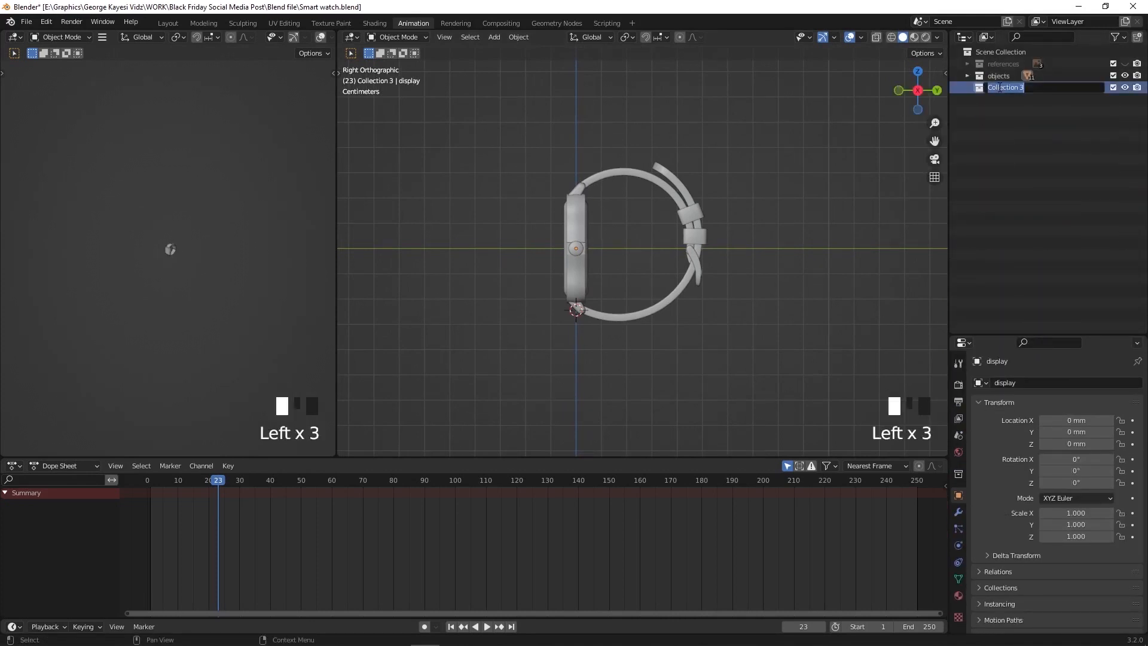
pyautogui.write('Camera and Lights')
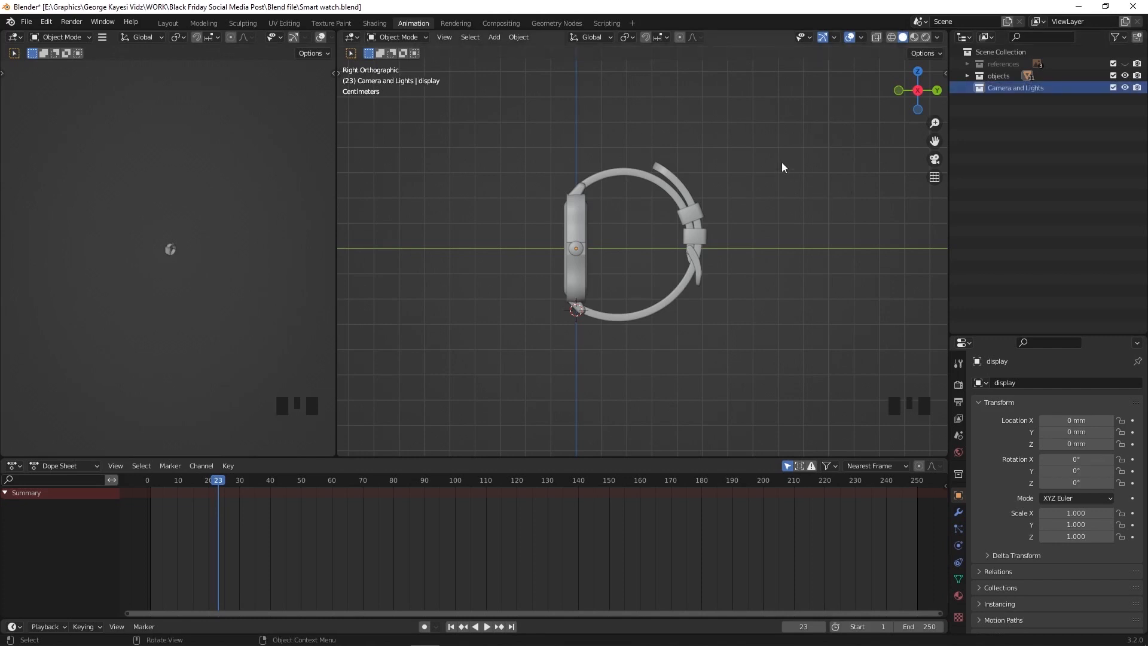
# Snap the 3D cursor back to the world origin.
pyautogui.press('shift+s')
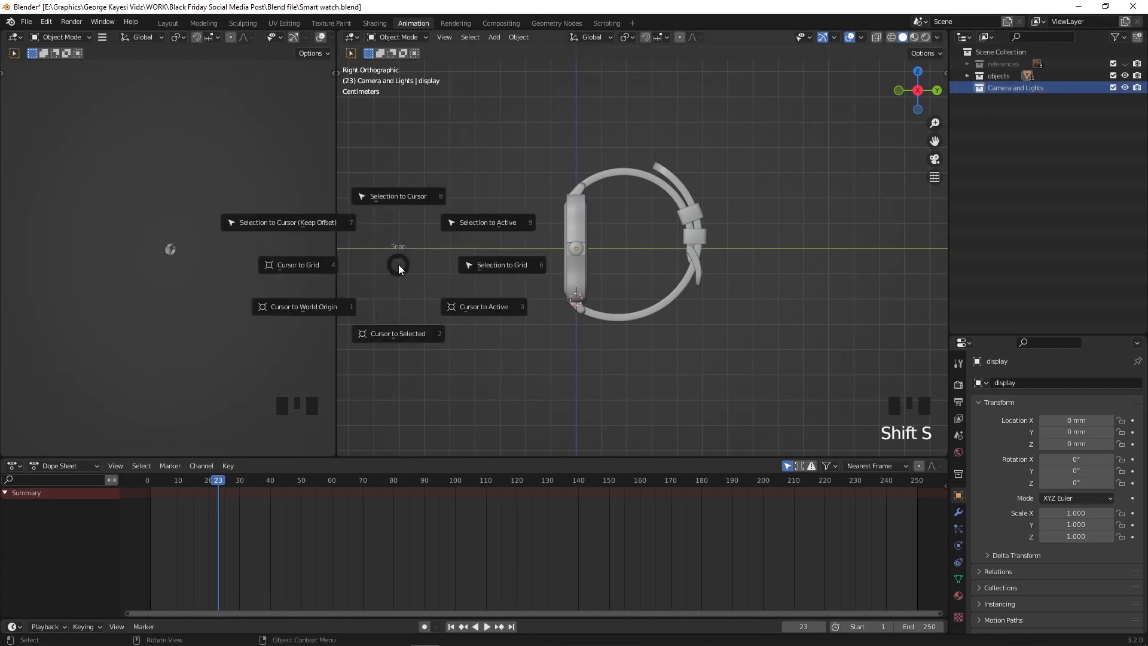
pyautogui.moveTo(296, 307)
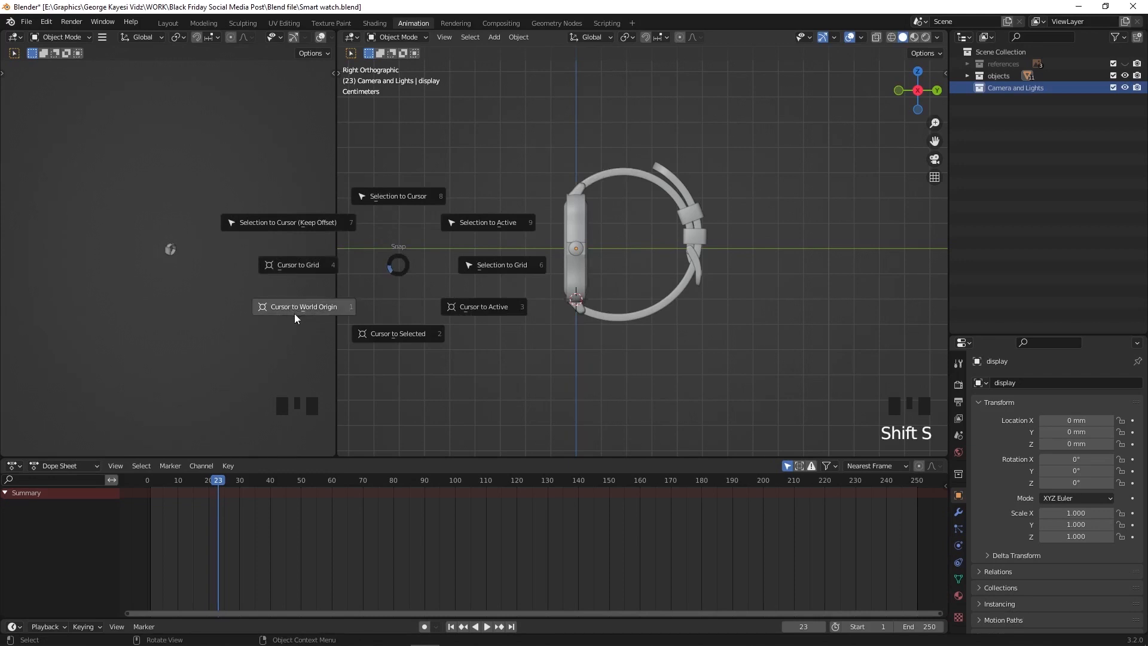
pyautogui.click(303, 306)
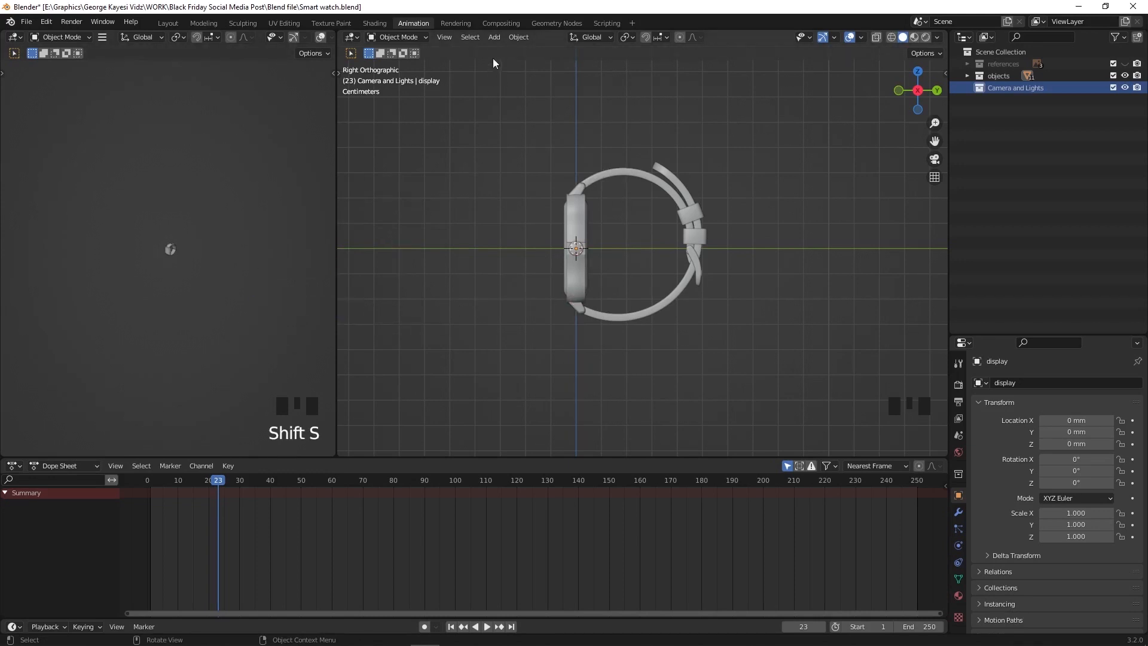
# Add a scaled-down empty at the watch and duplicate it upward above the watch.
pyautogui.click(494, 37)
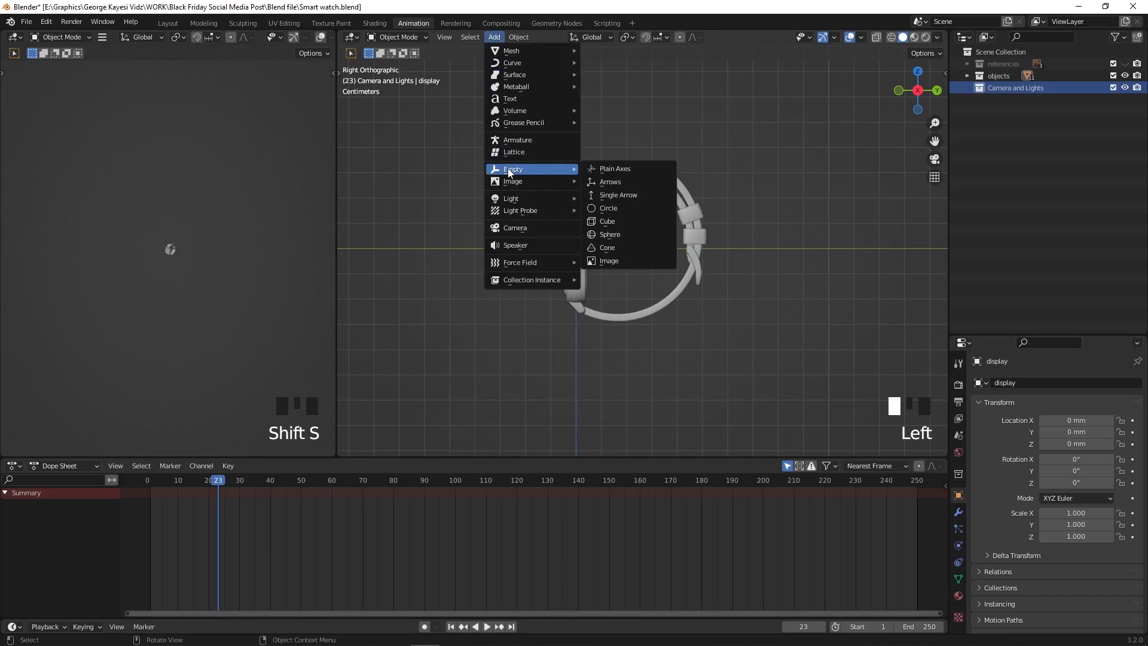
pyautogui.click(615, 168)
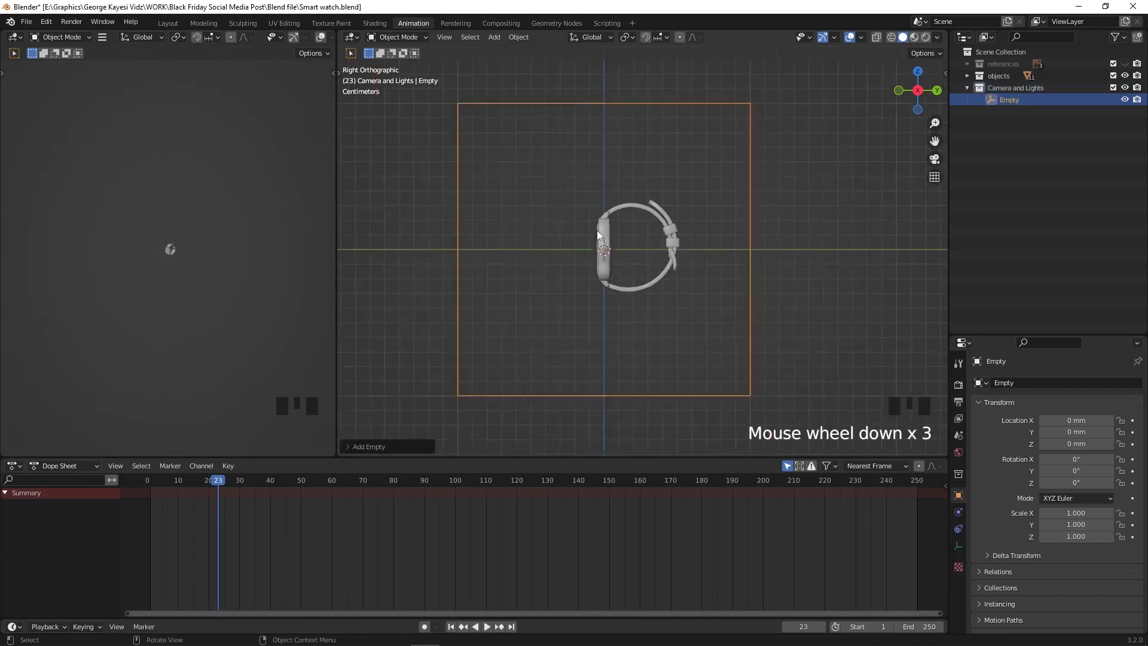
pyautogui.press('s')
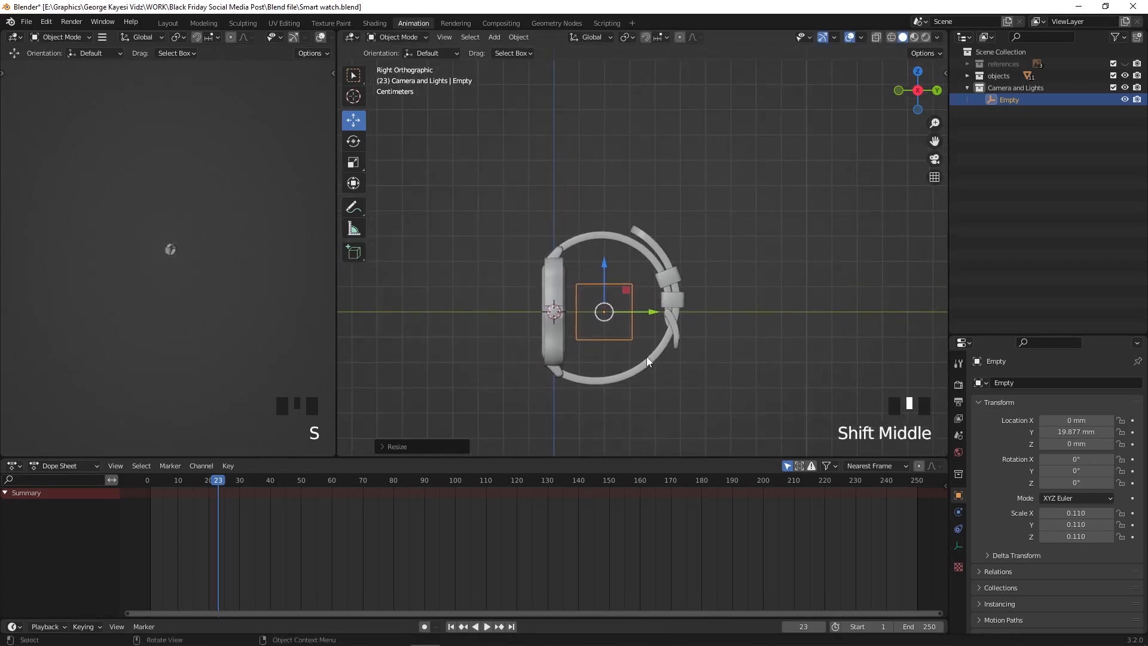
pyautogui.press('shift+d')
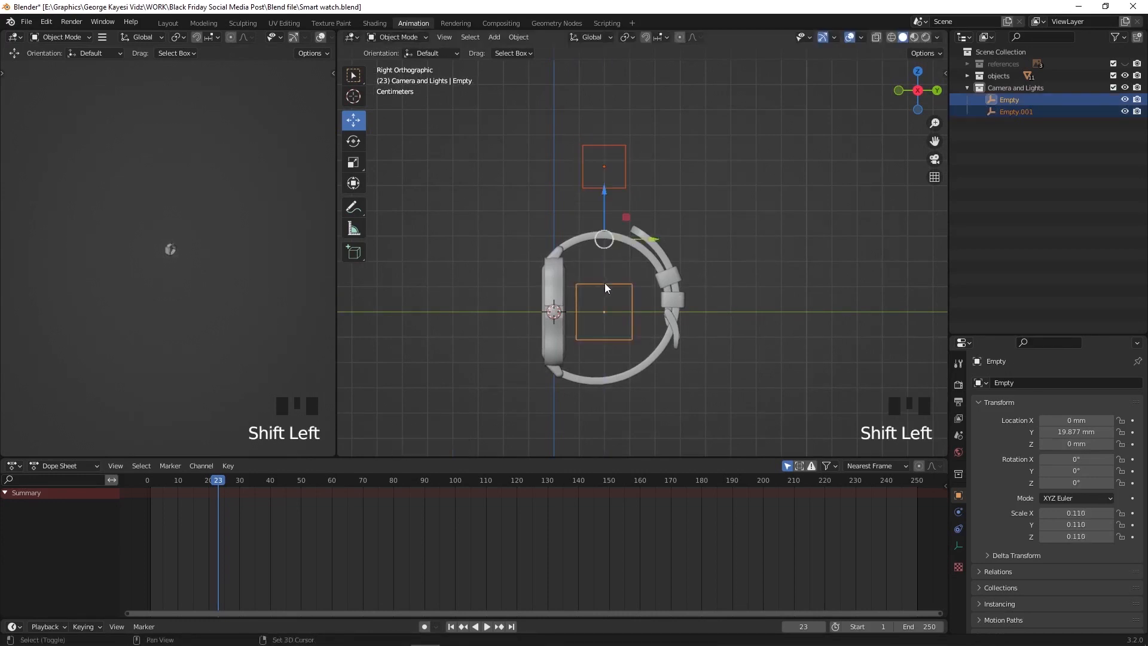
pyautogui.press('ctrl+a')
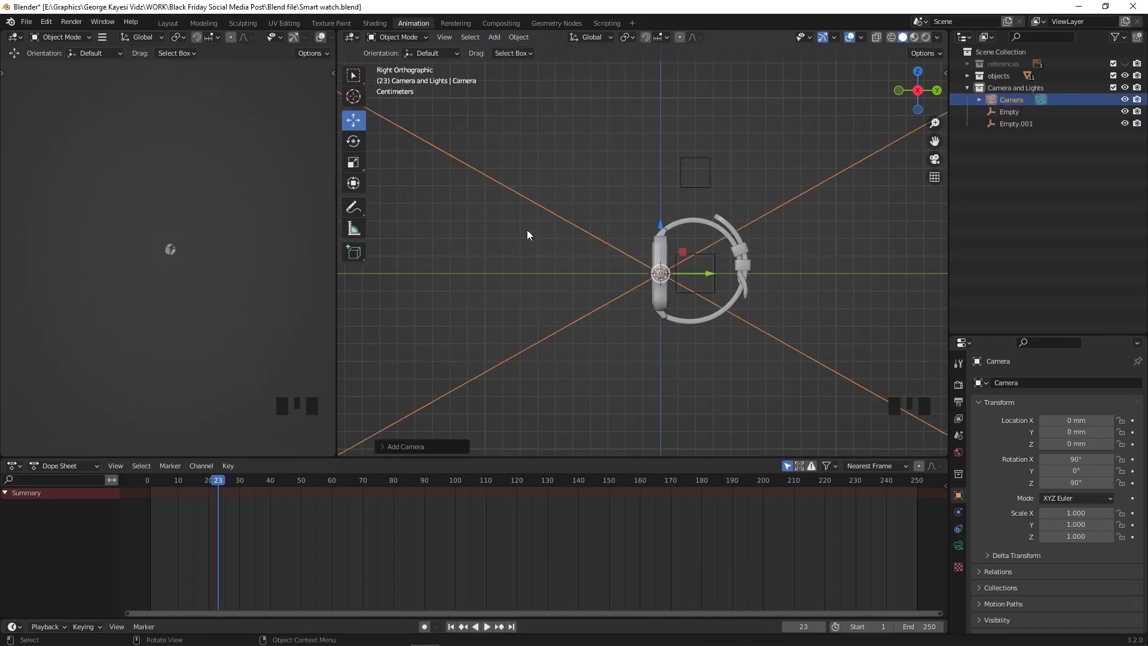
# Shrink the new camera and position it in front of the watch to frame its face.
pyautogui.scroll(-3)
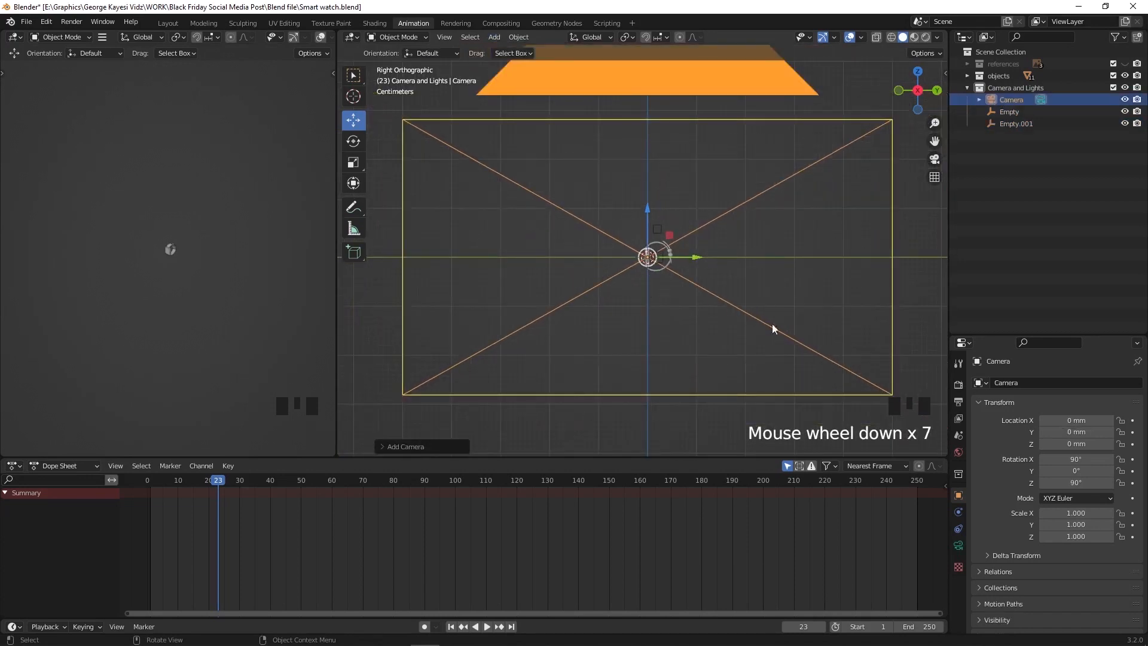
pyautogui.press('s')
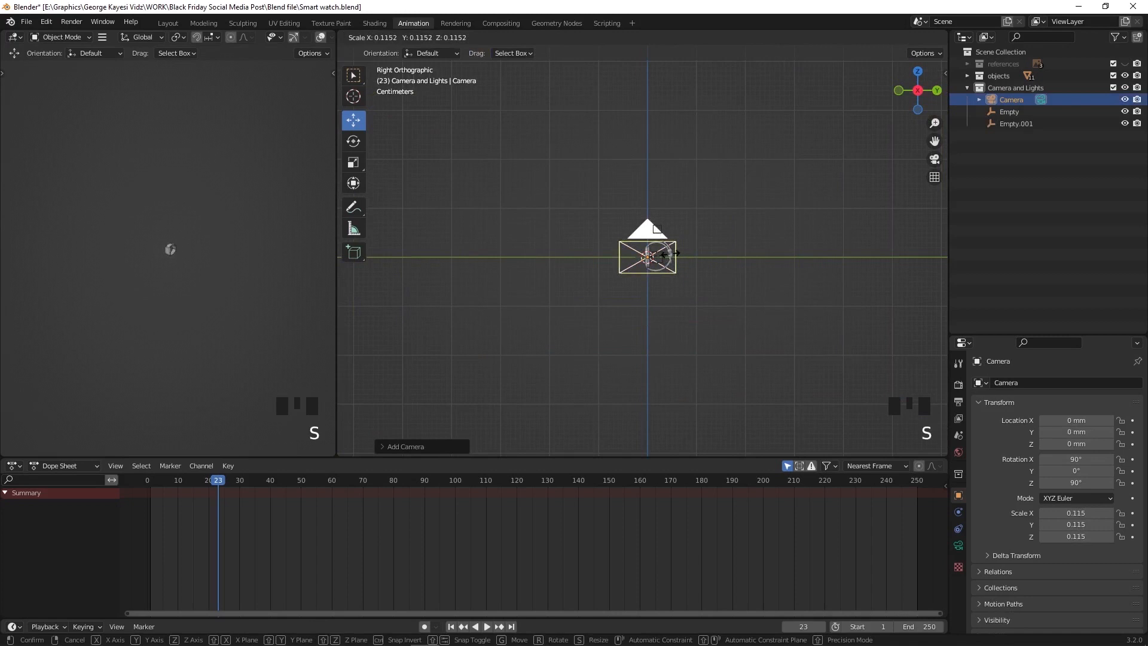
pyautogui.scroll(3)
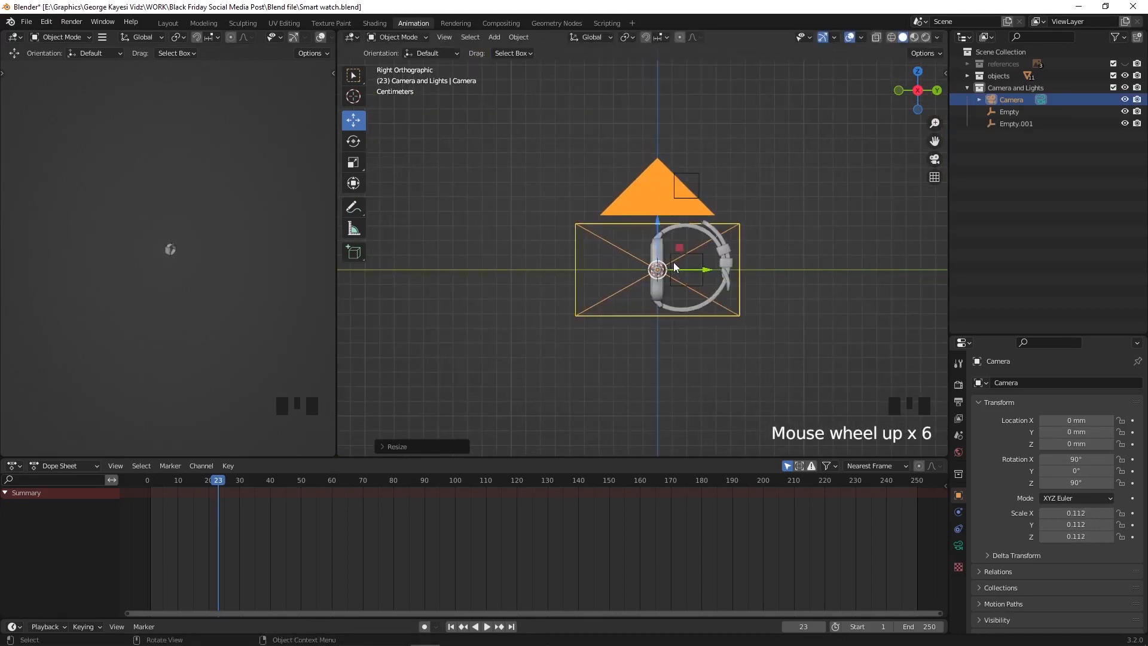
pyautogui.press('r')
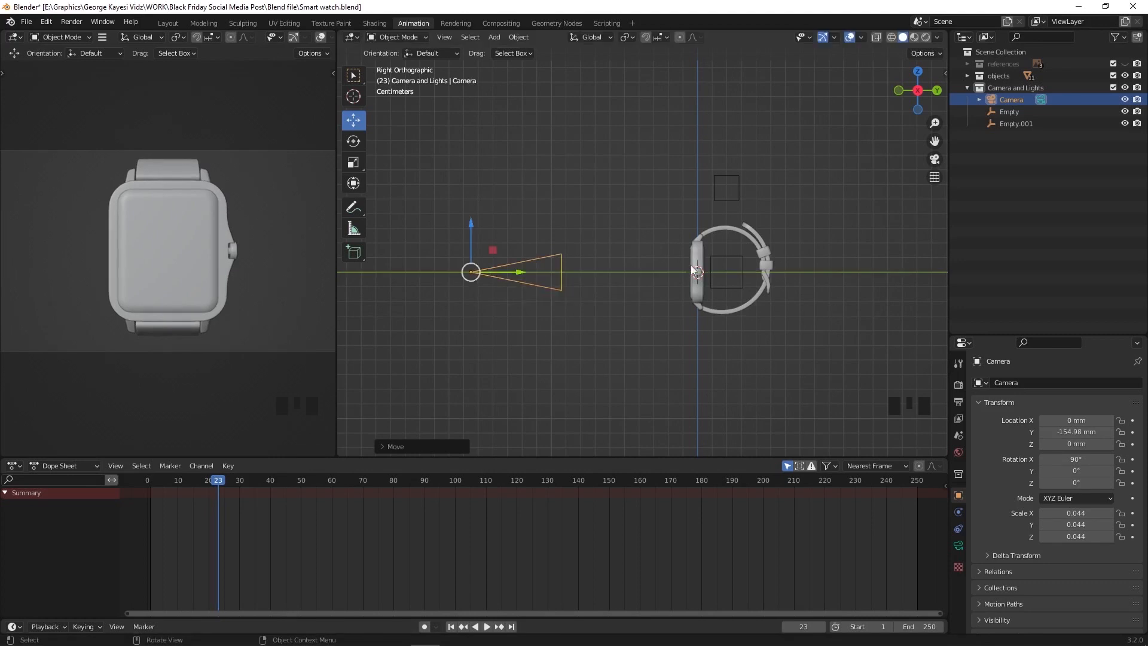
# Show the Output properties with the 1080 by 1080 resolution and PNG format.
pyautogui.click(958, 244)
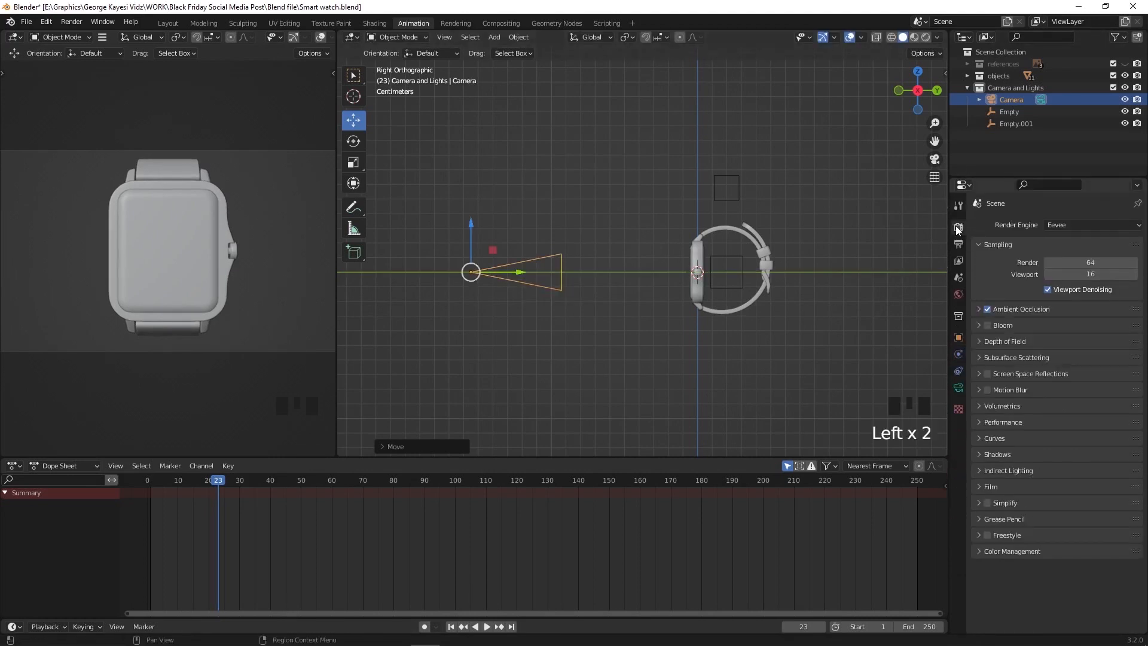
pyautogui.click(956, 243)
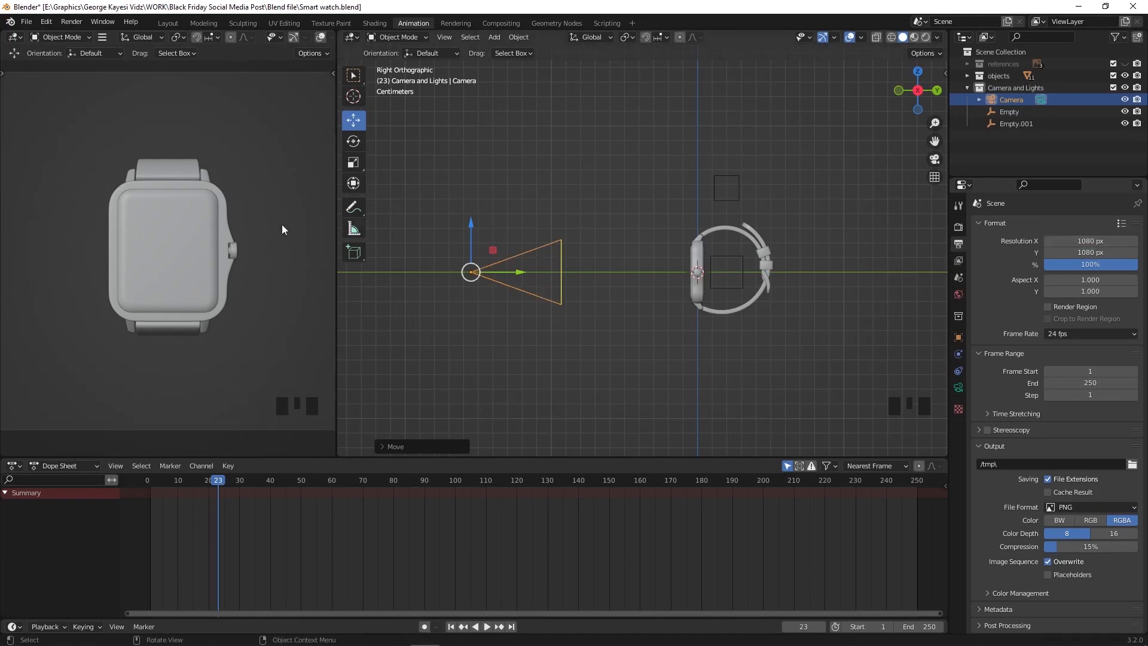
pyautogui.scroll(-3)
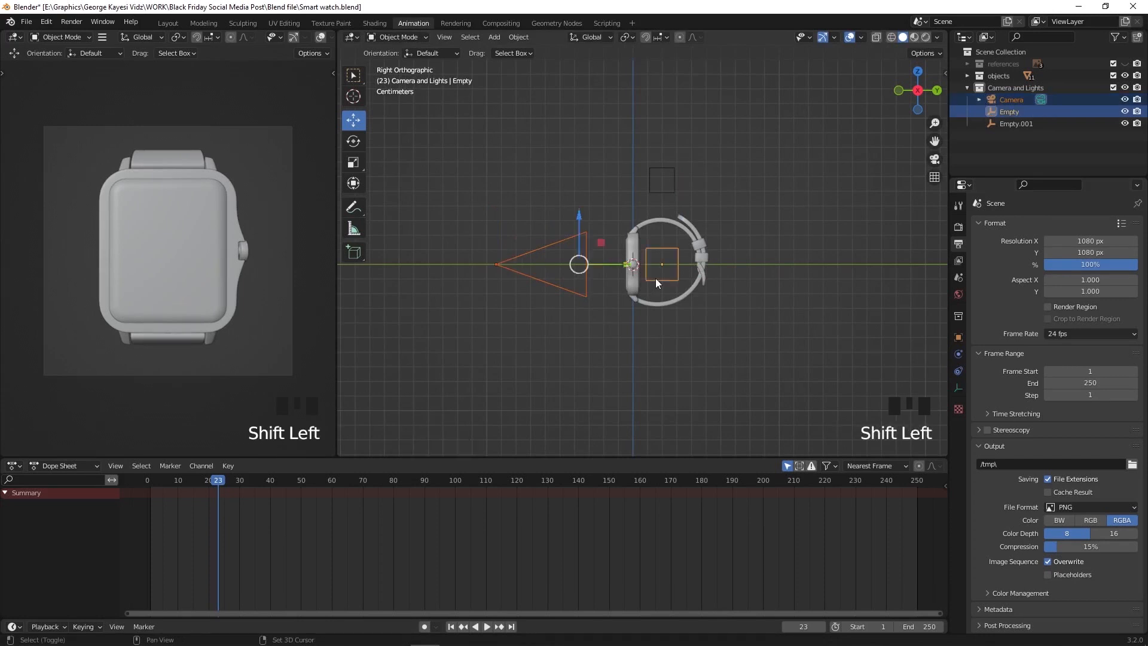
# Parent the camera to the Empty, then the Empty to Empty.001 as an Object parent.
pyautogui.press('ctrl+p')
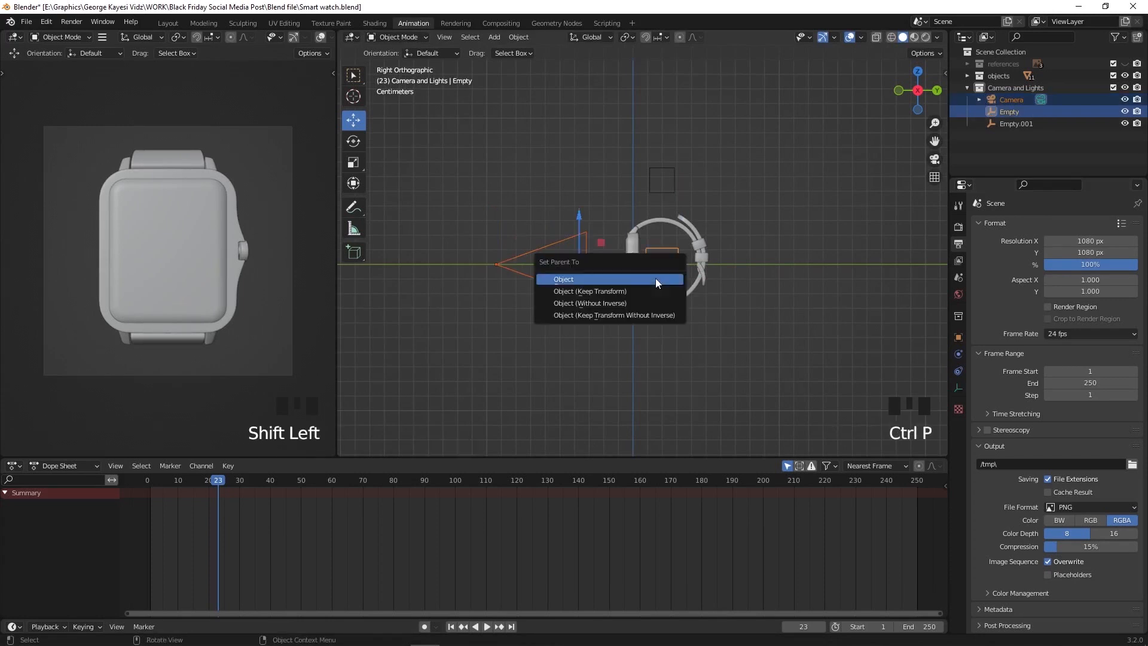
pyautogui.click(563, 279)
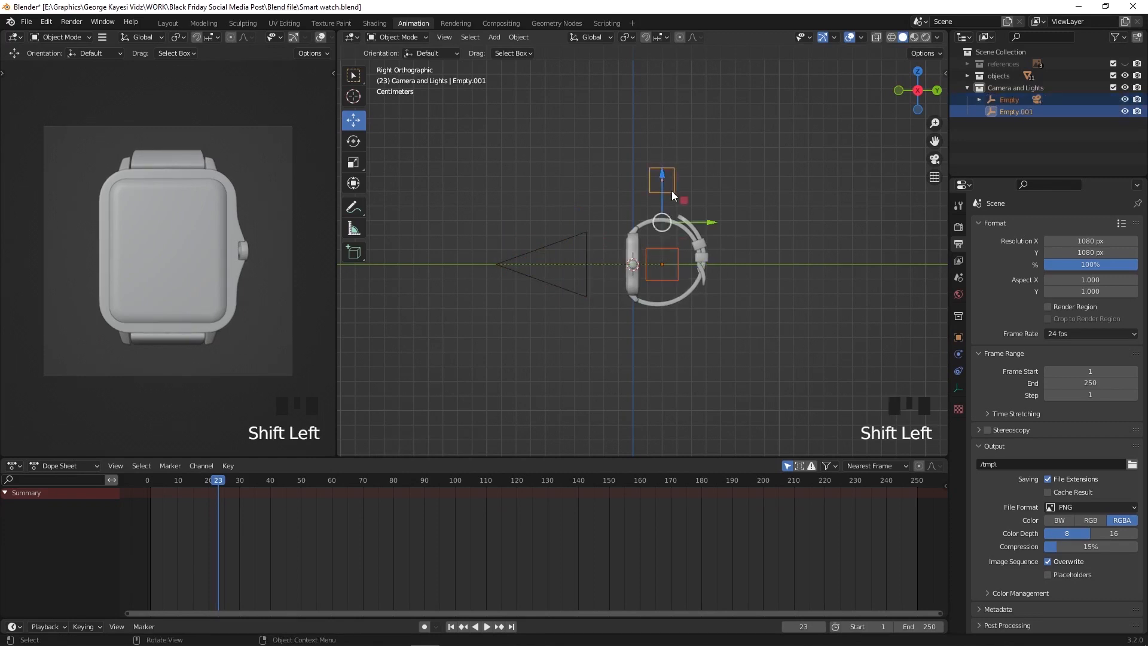
pyautogui.press('ctrl+p')
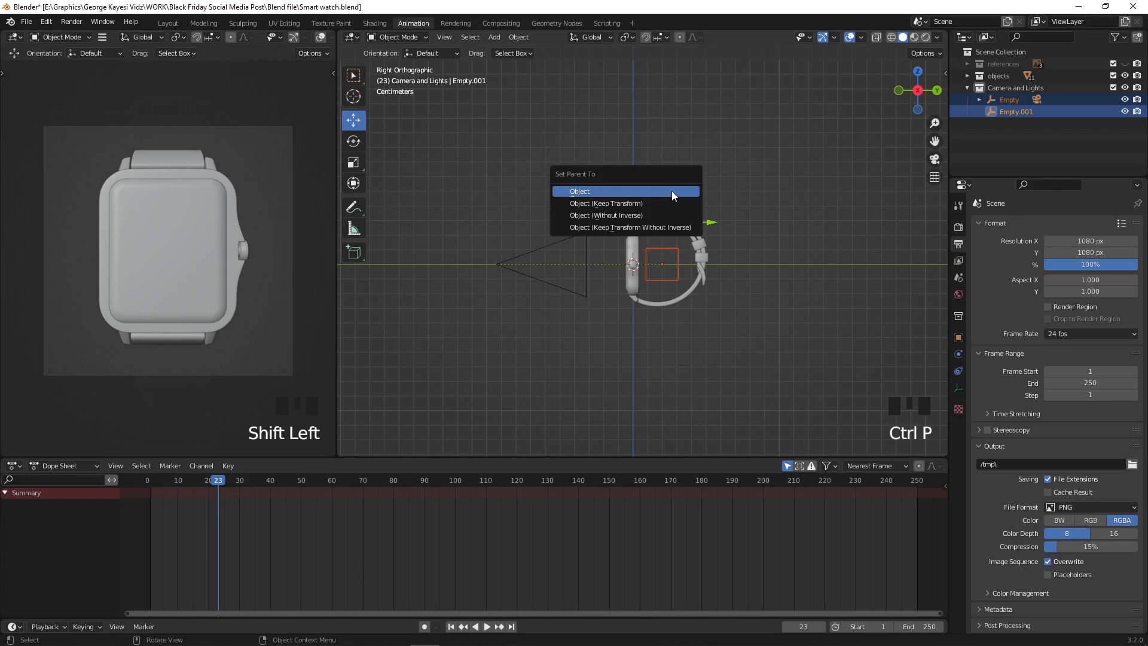
pyautogui.click(579, 192)
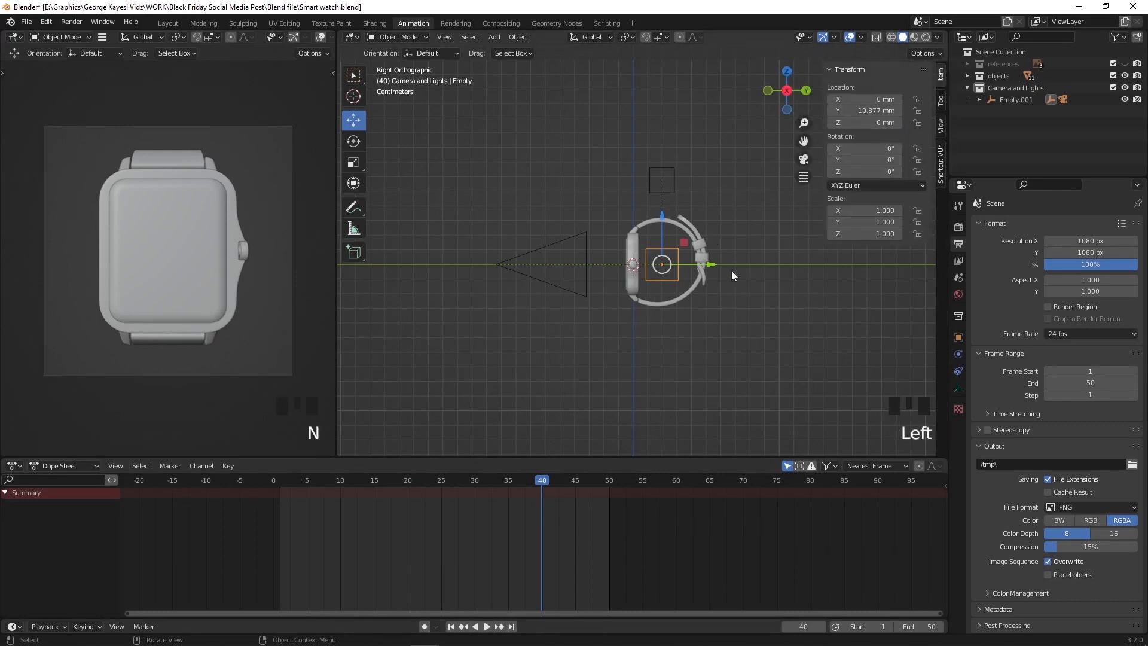
pyautogui.moveTo(662, 263)
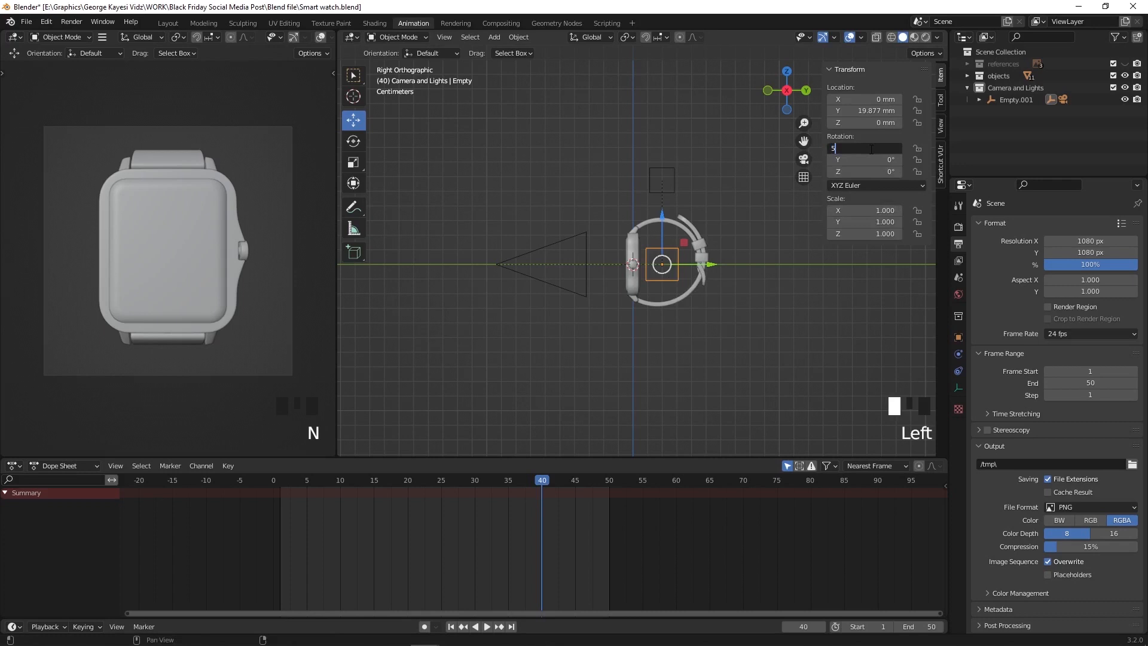
# Enter the Empty's 5° X rotation at frame 40 for keyframing.
pyautogui.write('57.502')
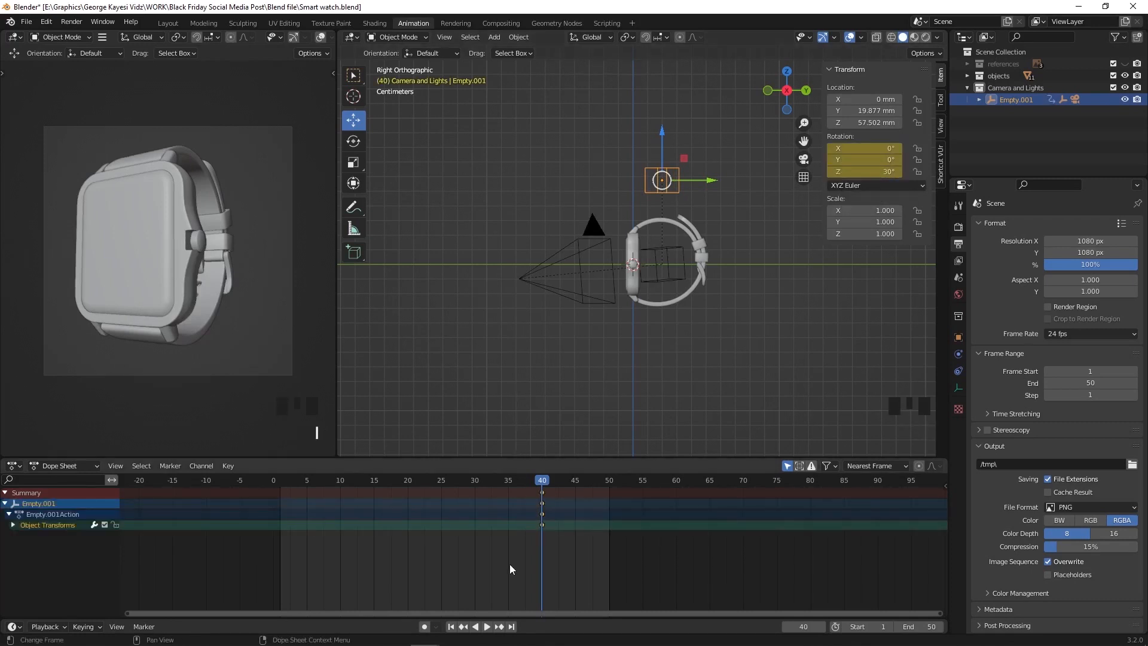
# At frame 1, set the Empty's X rotation to -30° so the camera views the watch from behind.
pyautogui.click(451, 625)
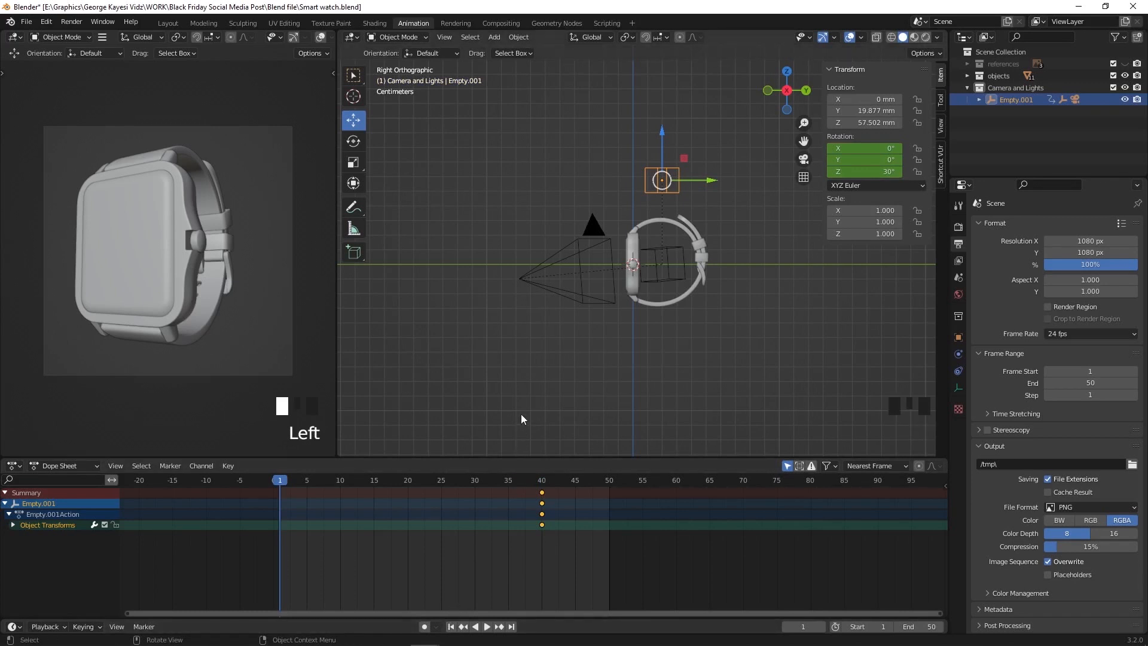
pyautogui.doubleClick(865, 171)
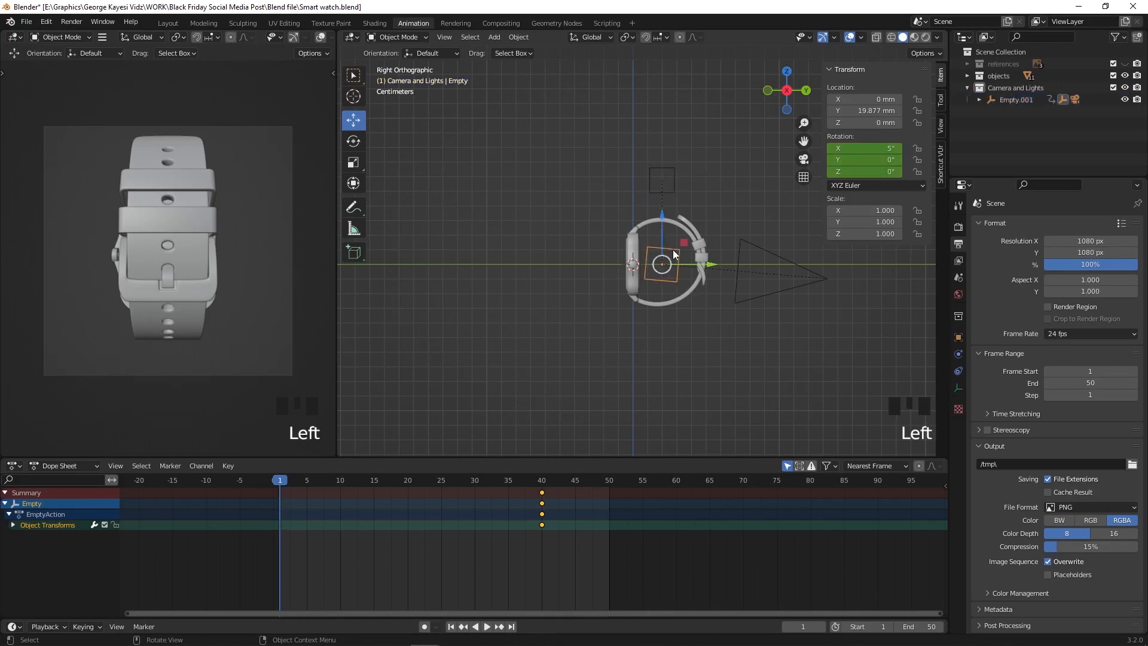
pyautogui.doubleClick(863, 148)
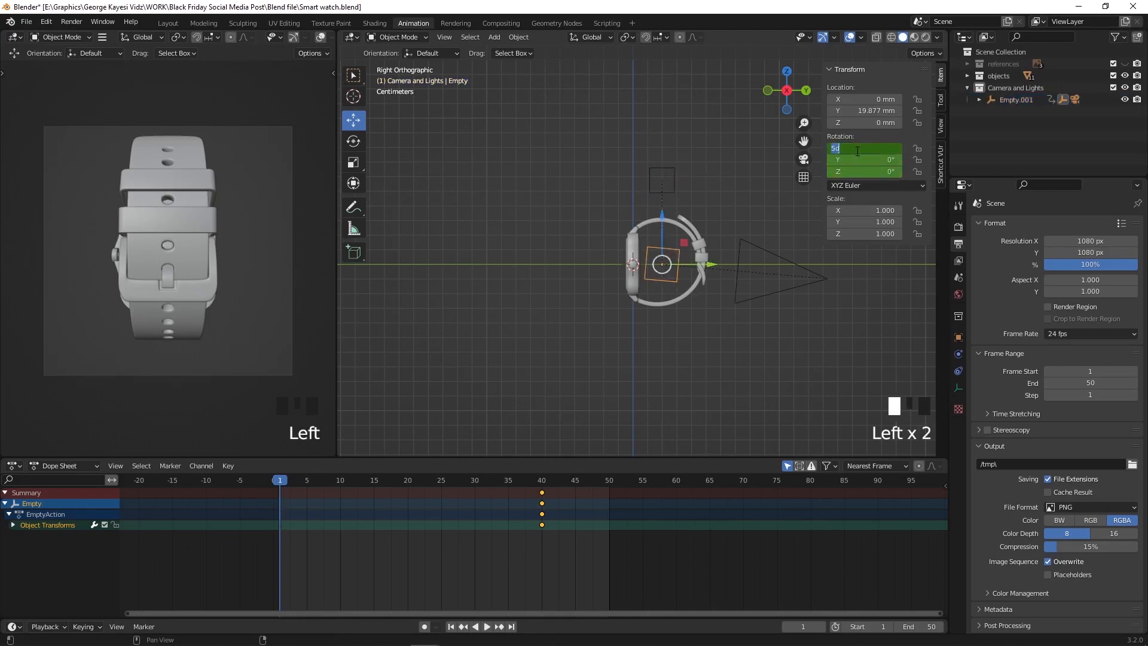
pyautogui.write('-30')
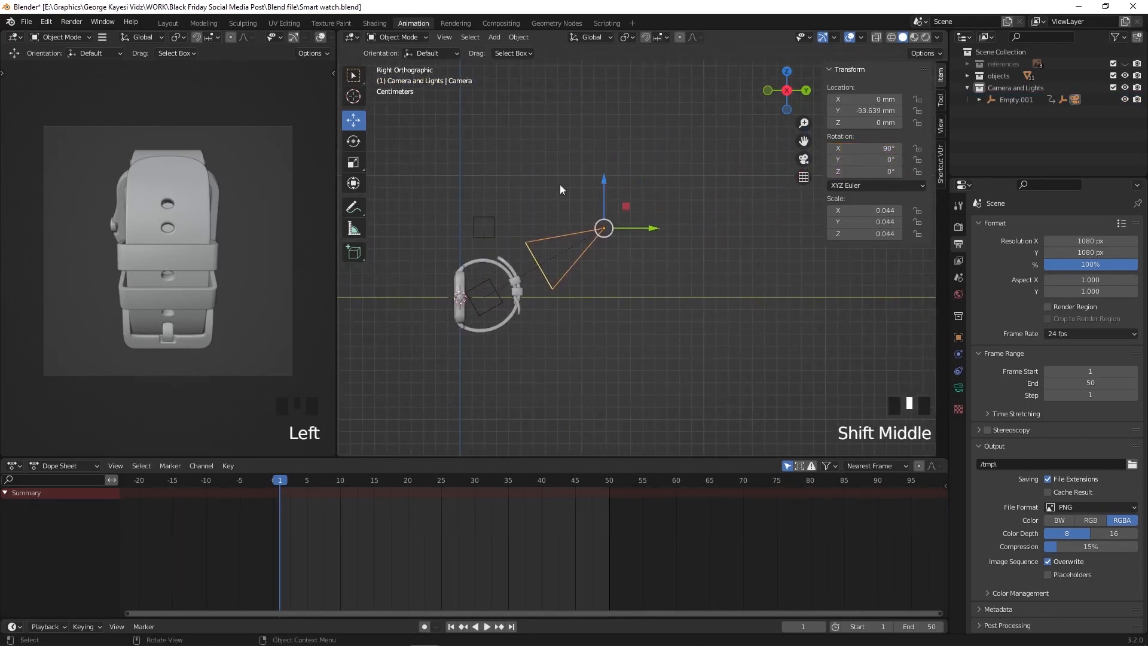
# With Local transform orientation, pull the camera back along its view axis away from the watch.
pyautogui.click(590, 37)
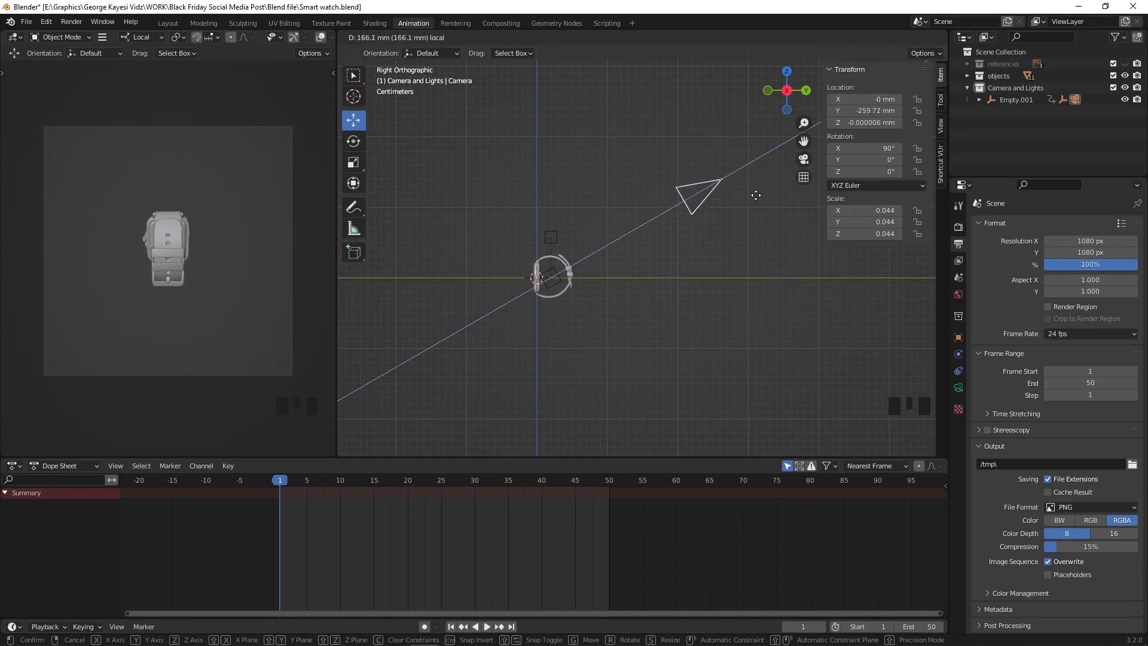
pyautogui.moveTo(703, 194); pyautogui.dragTo(721, 179)
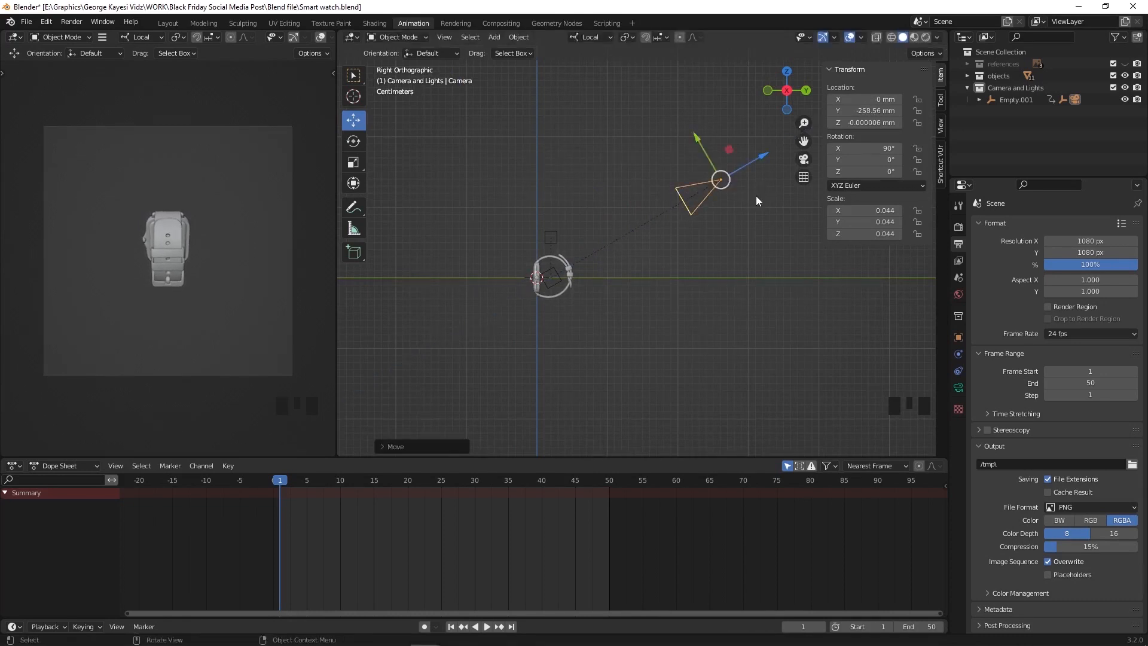
pyautogui.moveTo(868, 110)
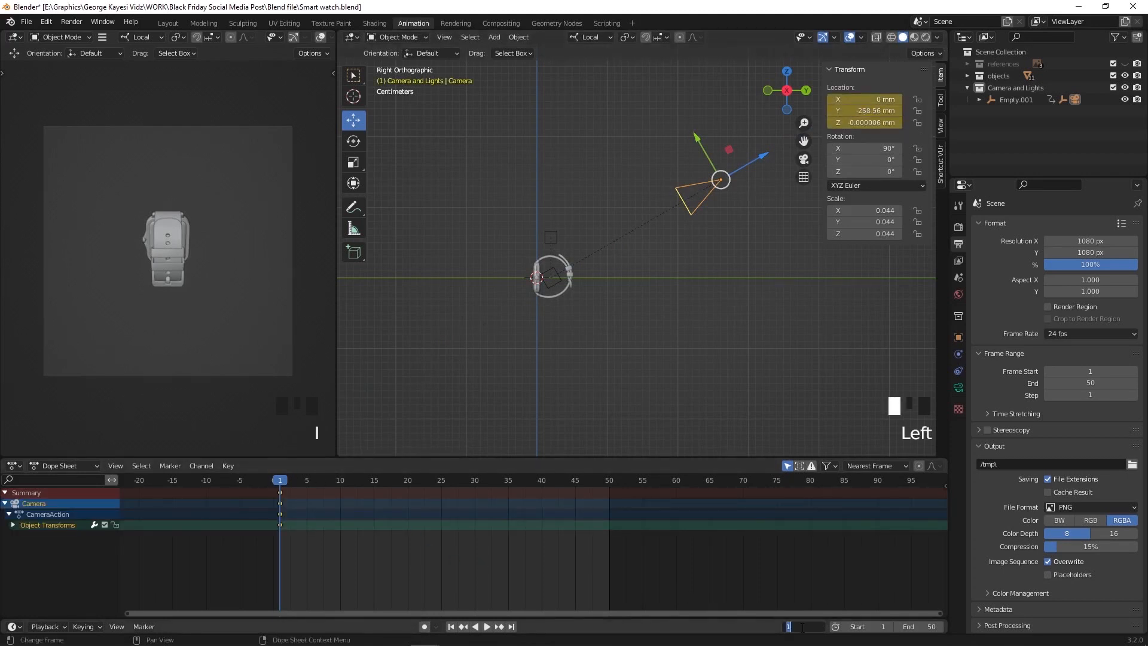
# At frame 40 move the camera closer to the watch, then play back the animation.
pyautogui.click(541, 480)
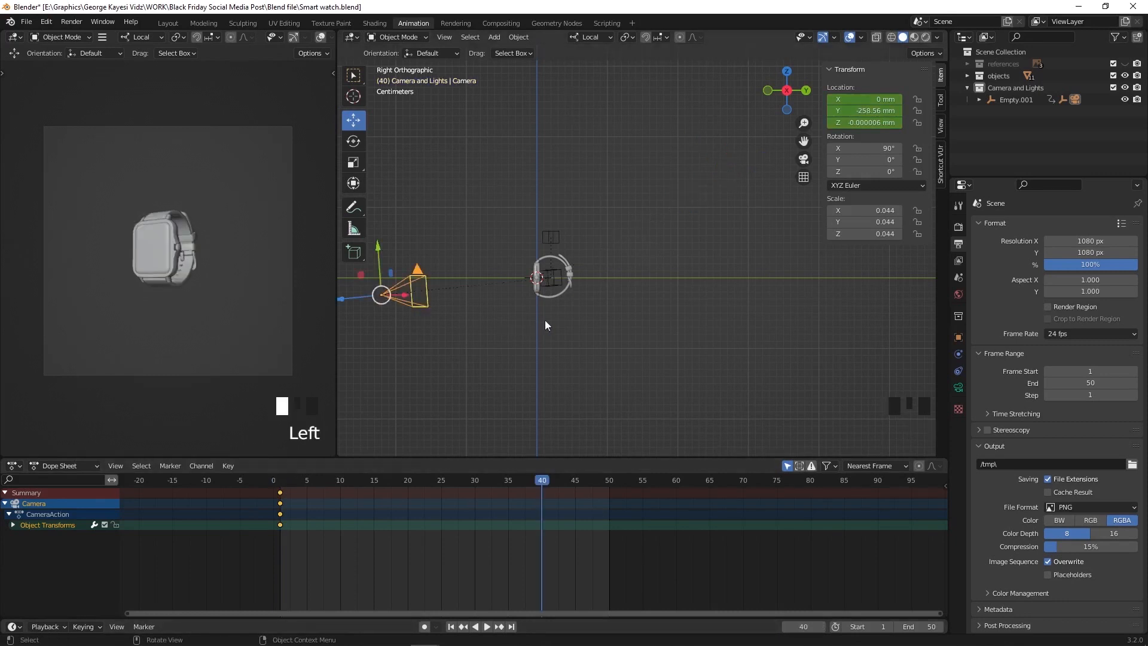
pyautogui.scroll(-3)
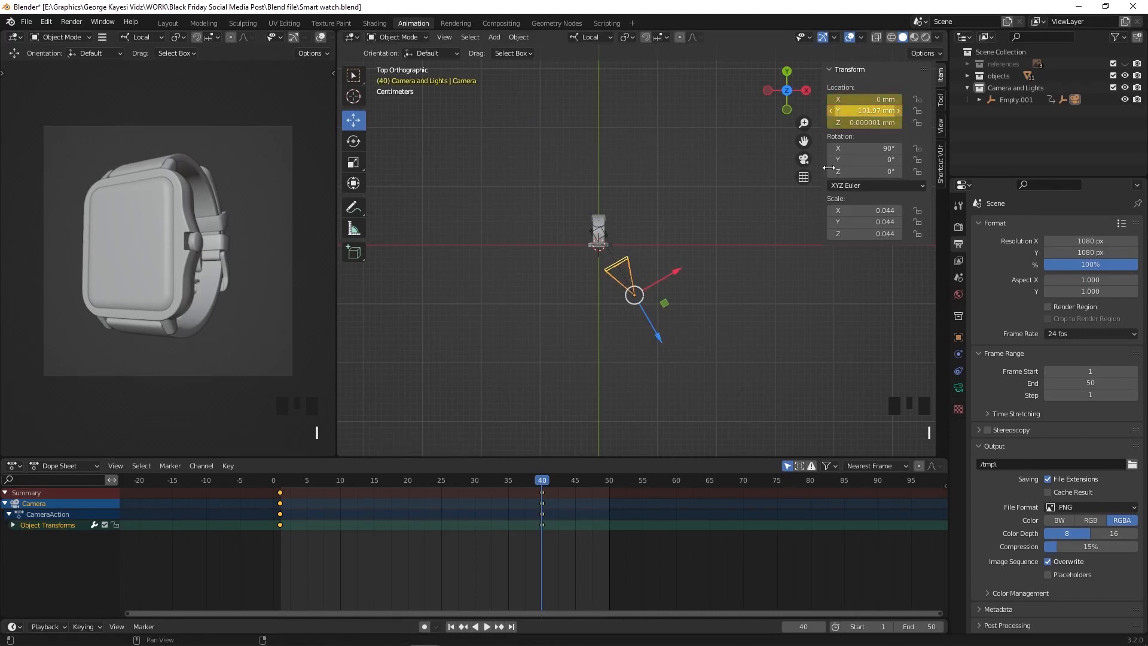
pyautogui.press('space')
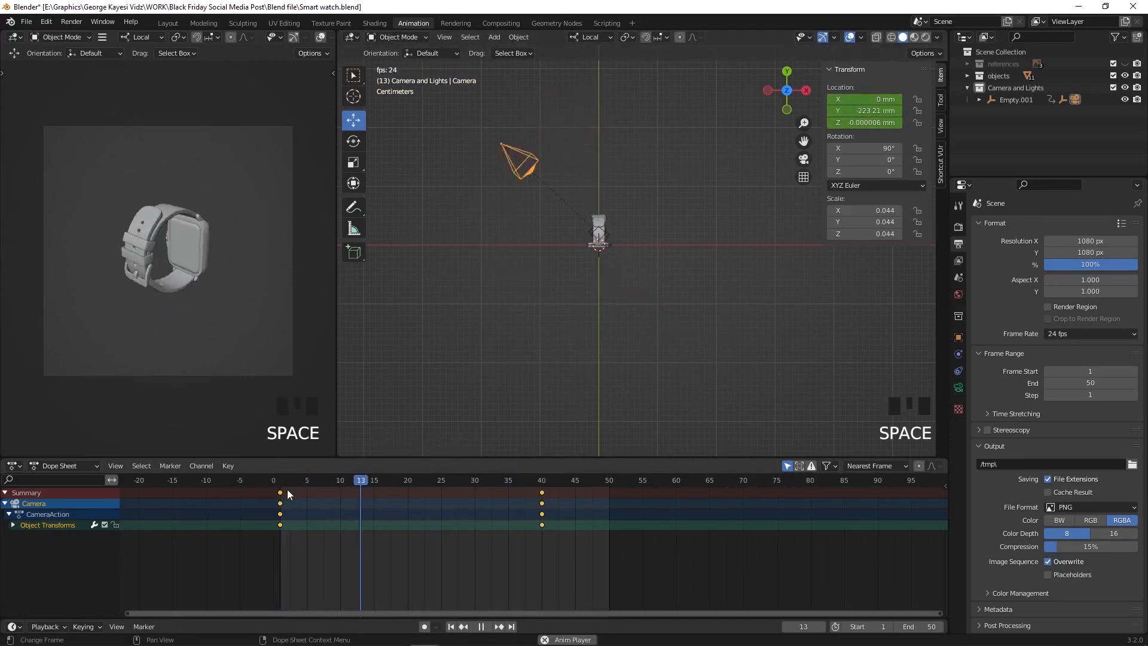
# Stop the playback preview of the camera push-in on the watch.
pyautogui.click(569, 480)
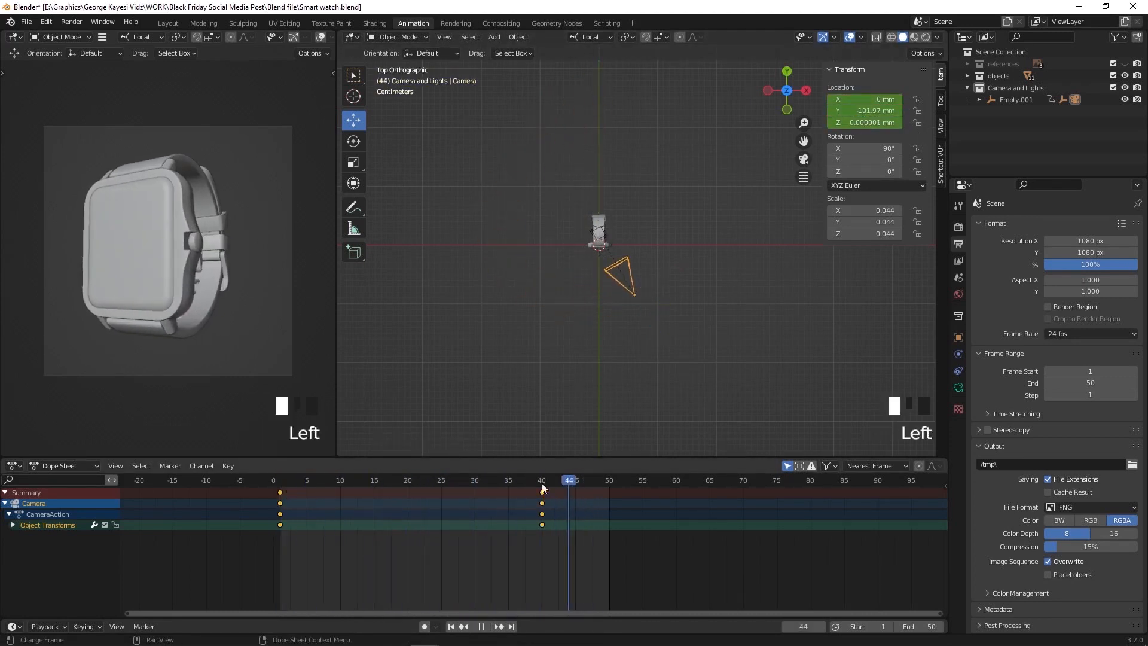
pyautogui.press('space')
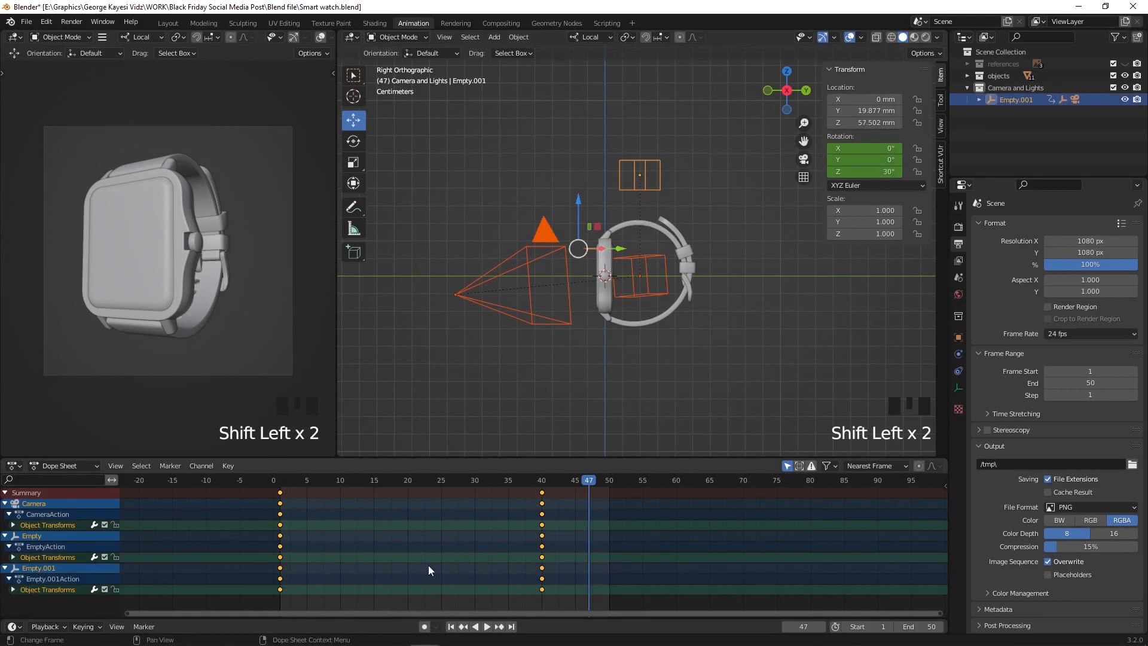
# Normalize the animation curves and slide the starting keyframes to about frame 10.
pyautogui.press('ctrl+tab')
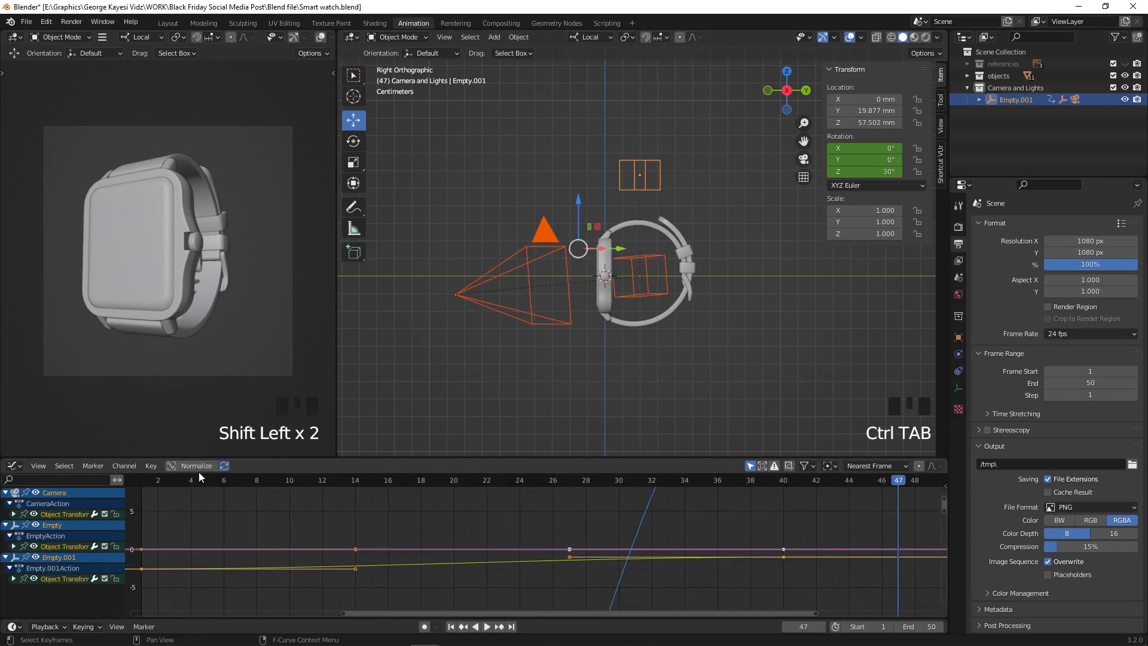
pyautogui.click(195, 465)
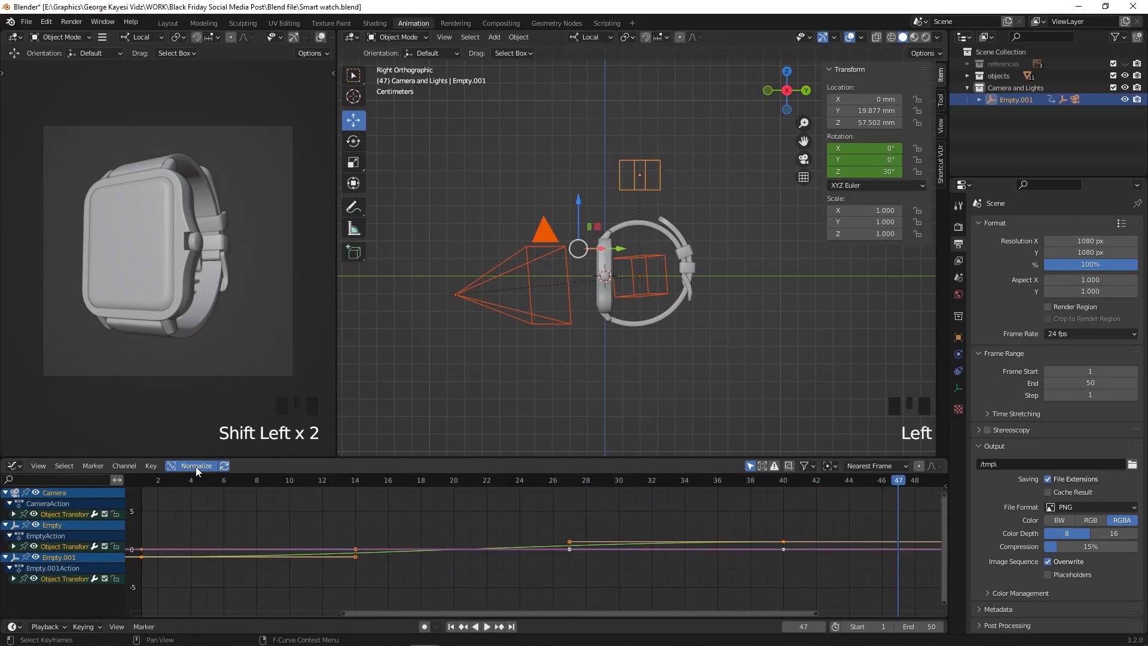
pyautogui.scroll(-3)
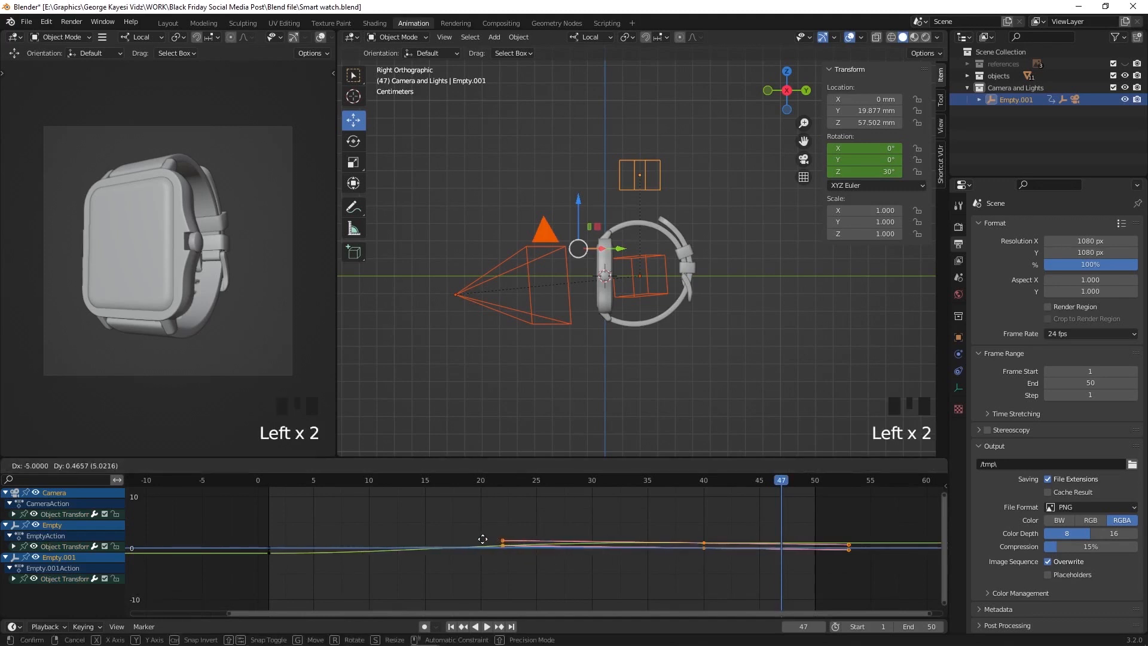
pyautogui.moveTo(501, 542); pyautogui.dragTo(425, 545)
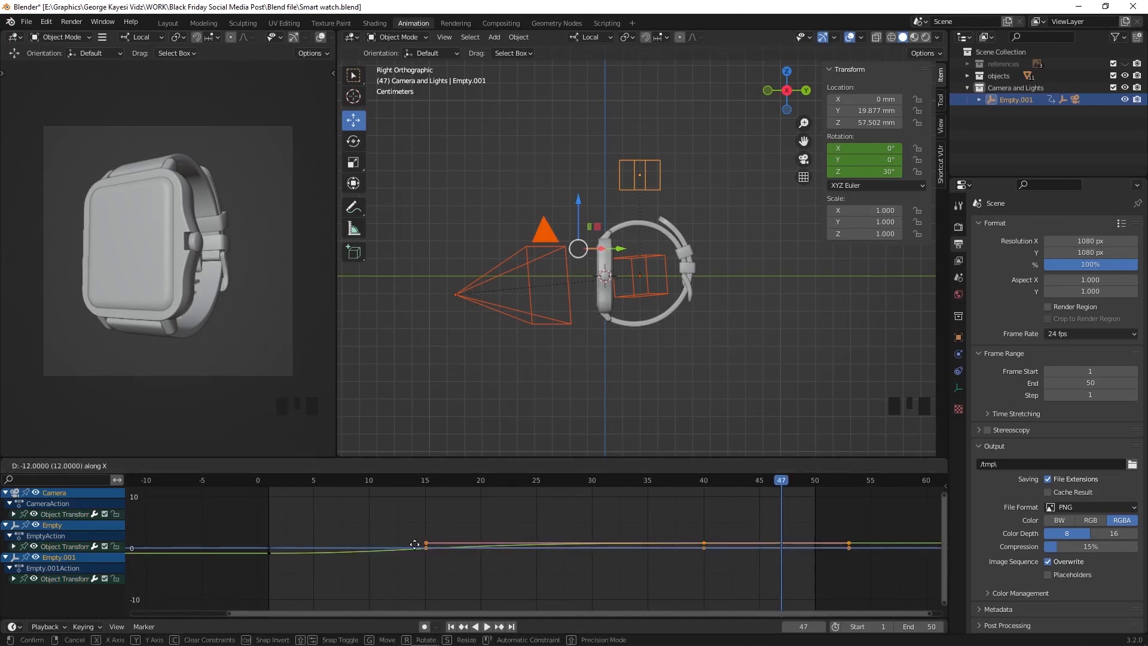
pyautogui.moveTo(415, 543); pyautogui.dragTo(366, 543)
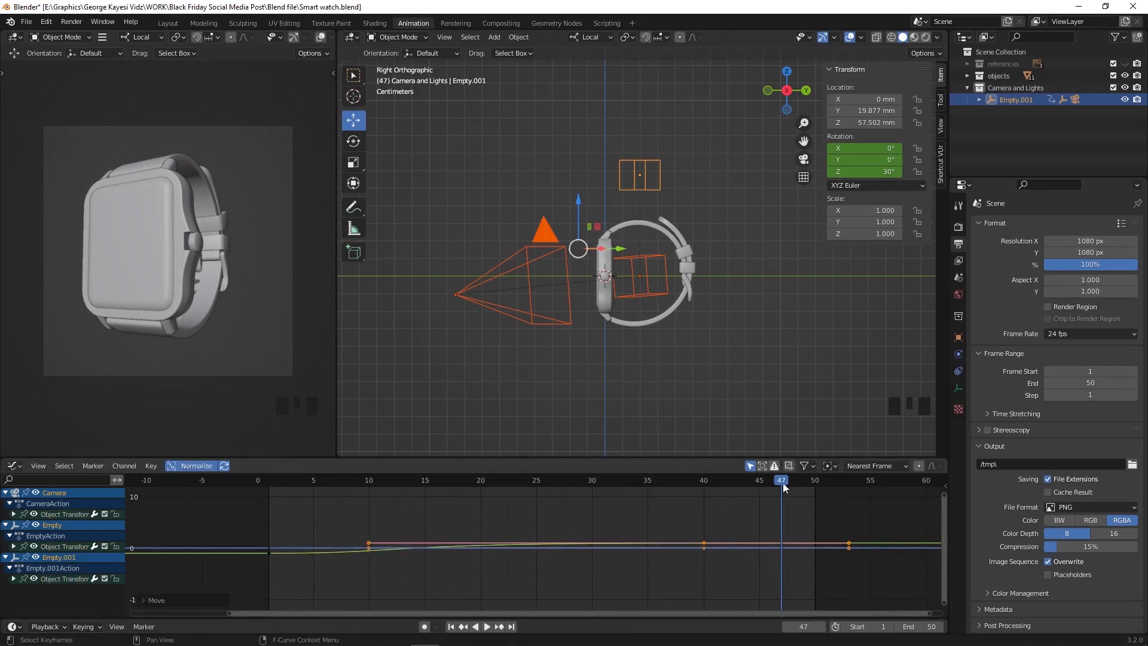
# Preview the retimed animation and stop playback.
pyautogui.press('Space')
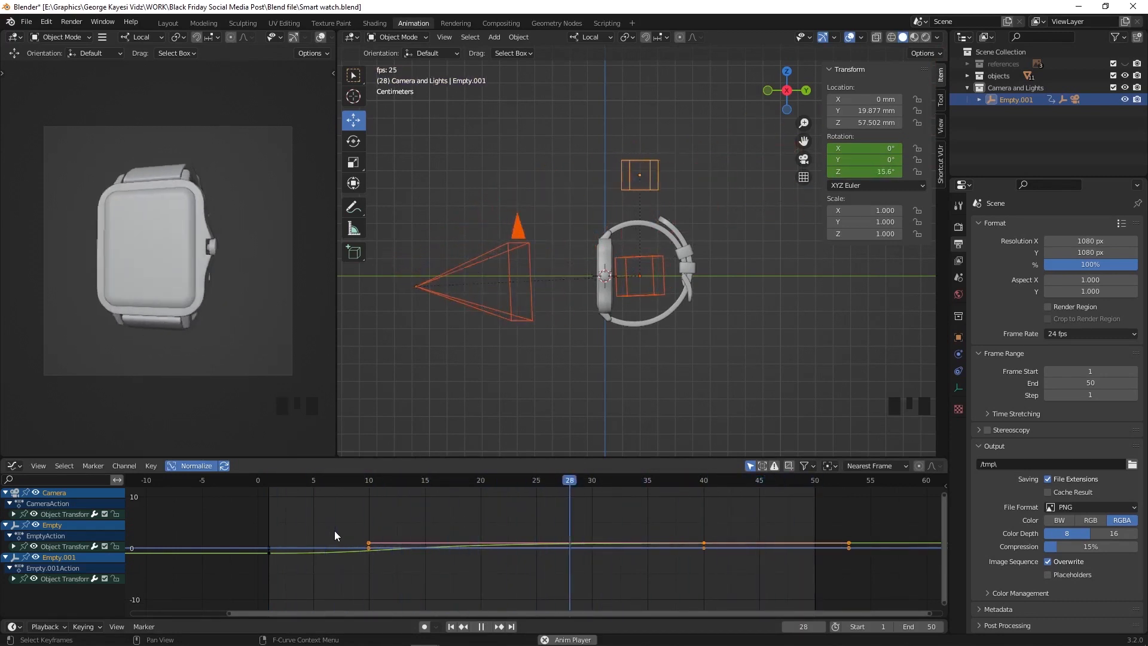
pyautogui.click(547, 479)
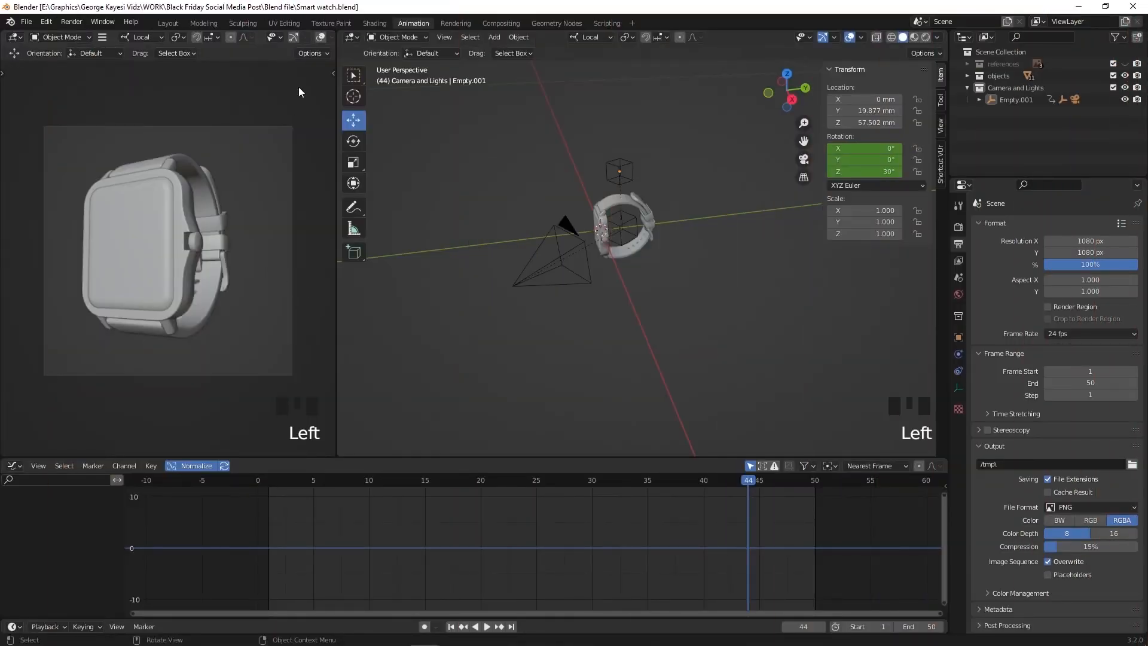
# Switch the viewport to Material Preview and add an area light above the watch.
pyautogui.click(314, 37)
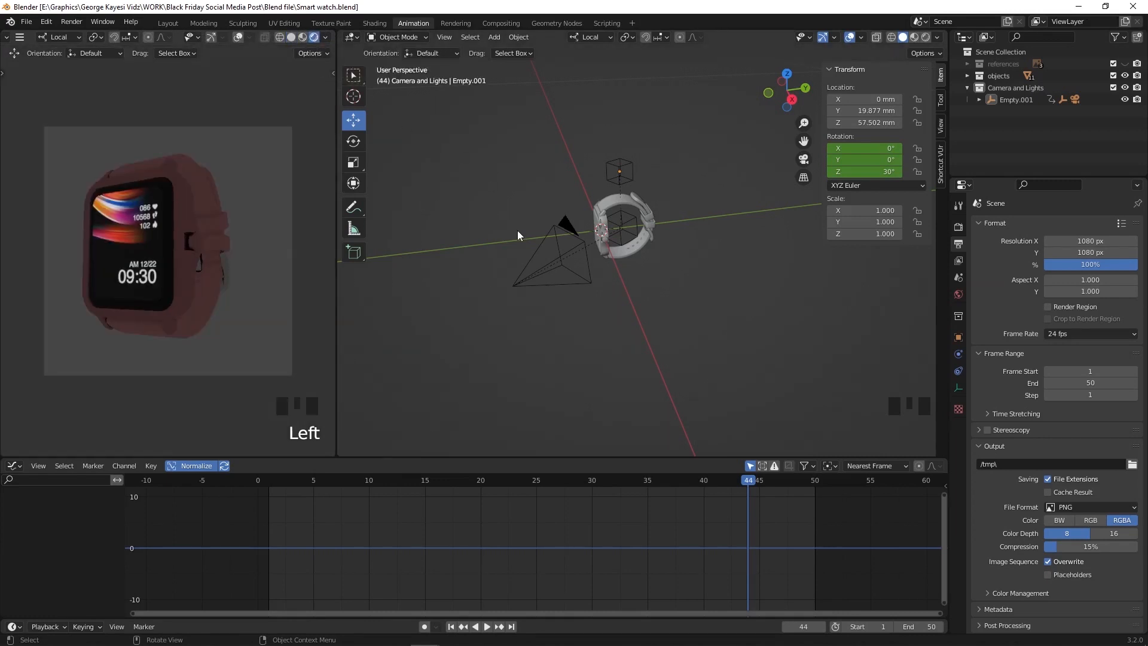
pyautogui.click(1017, 87)
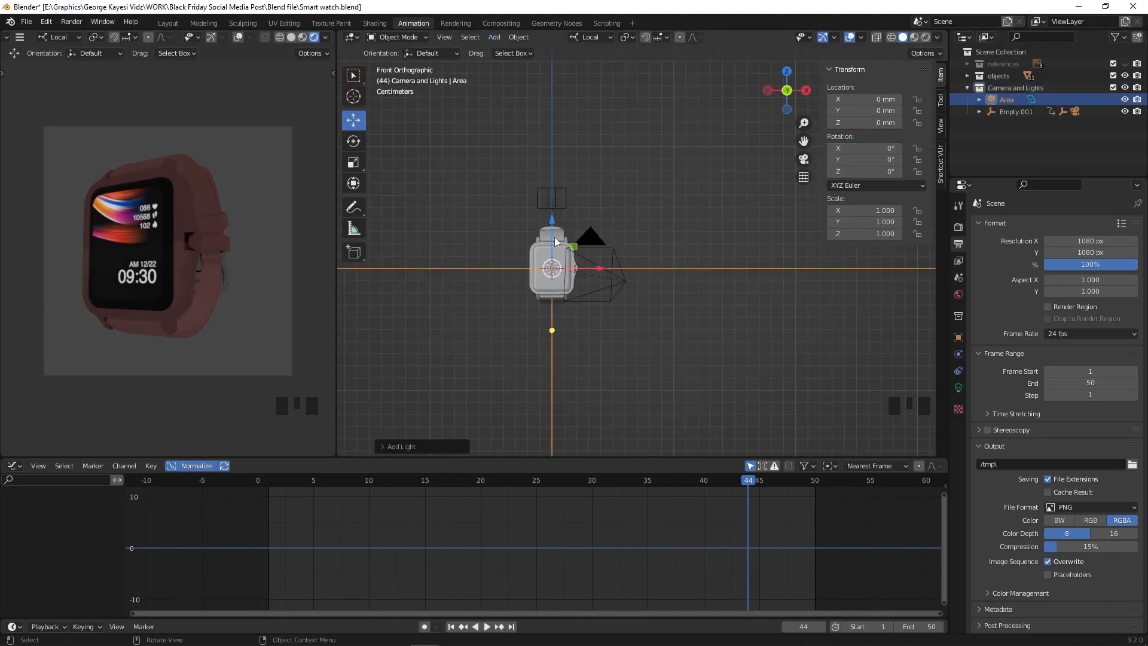
pyautogui.scroll(-3)
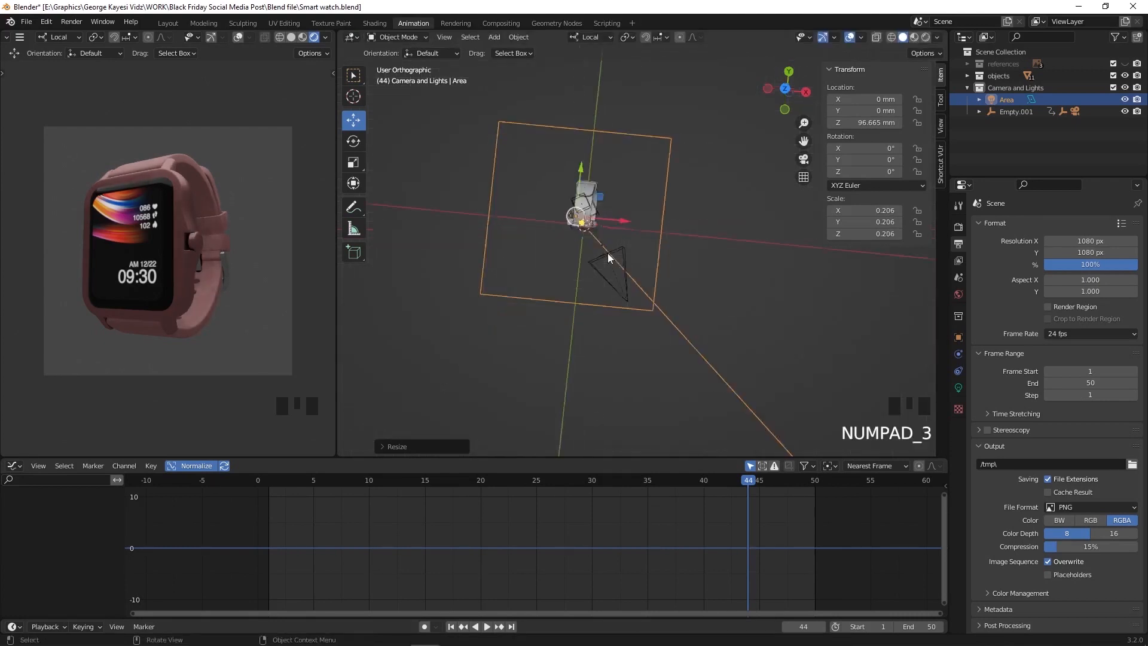
# Duplicate the area light into copies rotated and placed in front, right and back of the watch.
pyautogui.press('shift+d')
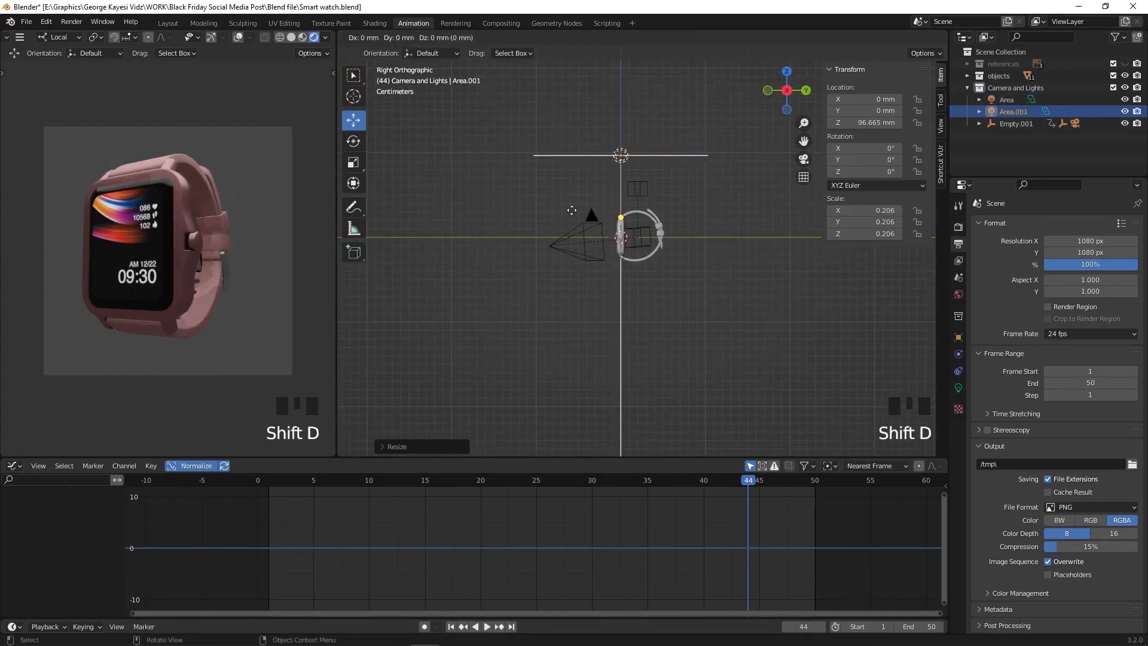
pyautogui.press('r')
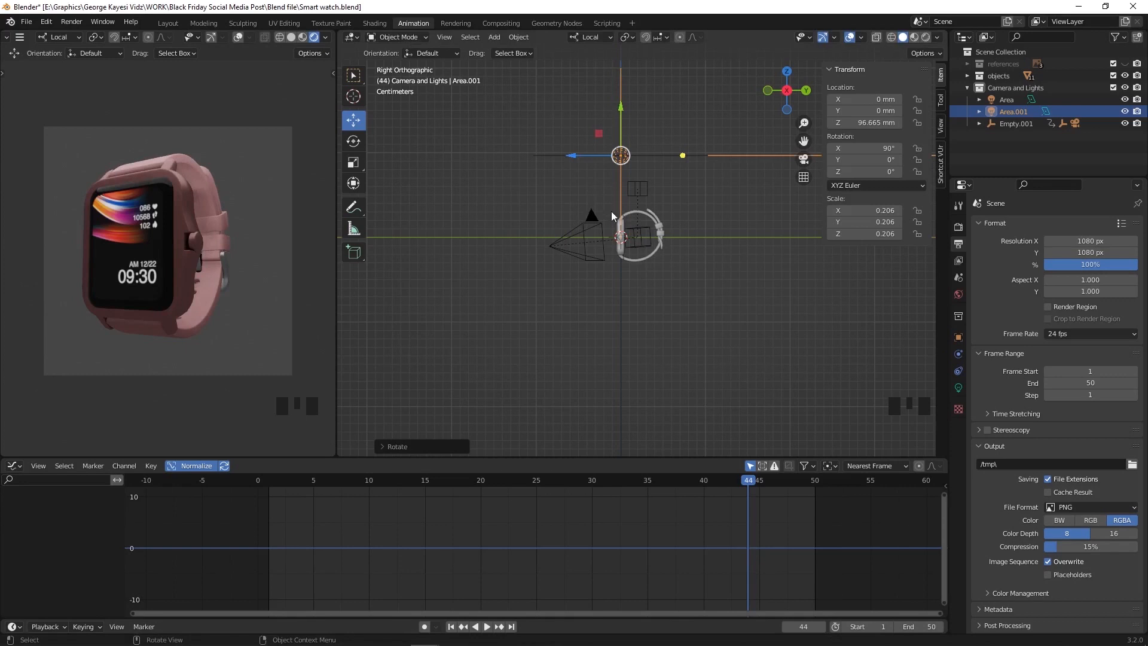
pyautogui.moveTo(620, 156); pyautogui.dragTo(471, 238)
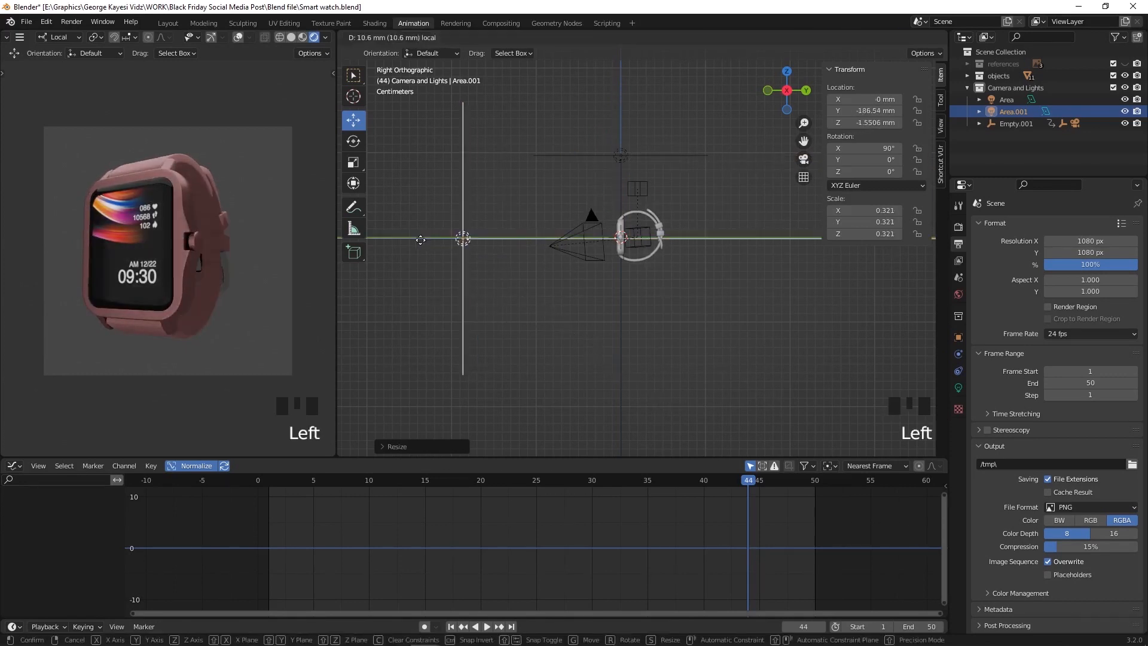
pyautogui.press('NUMPAD_7')
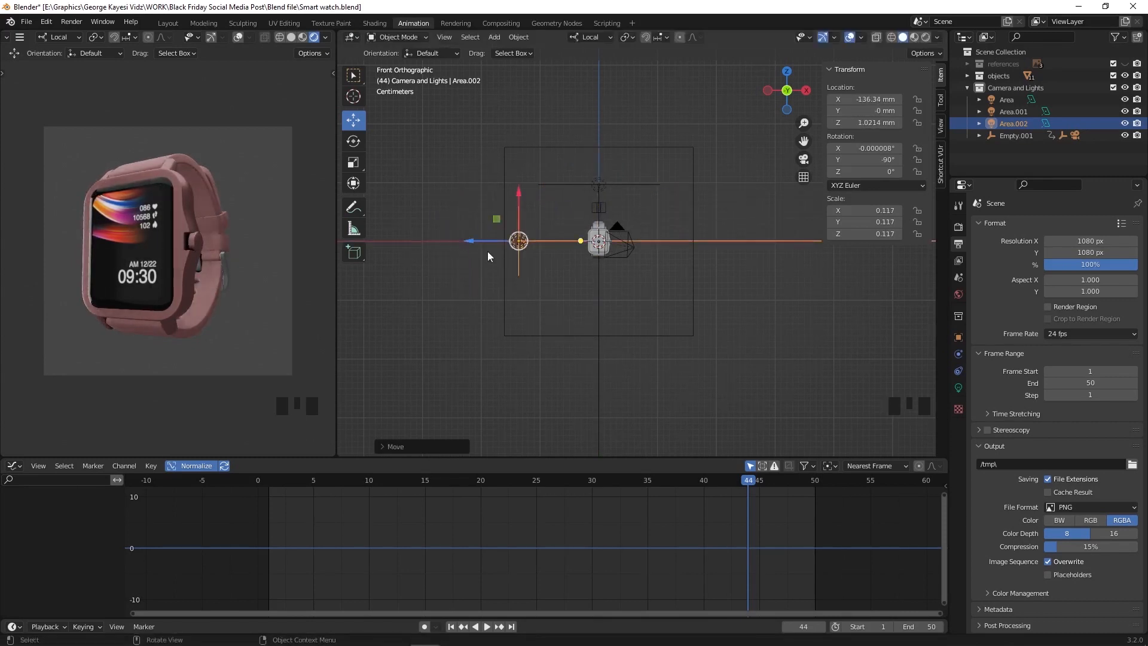
pyautogui.press('NUMPAD_7')
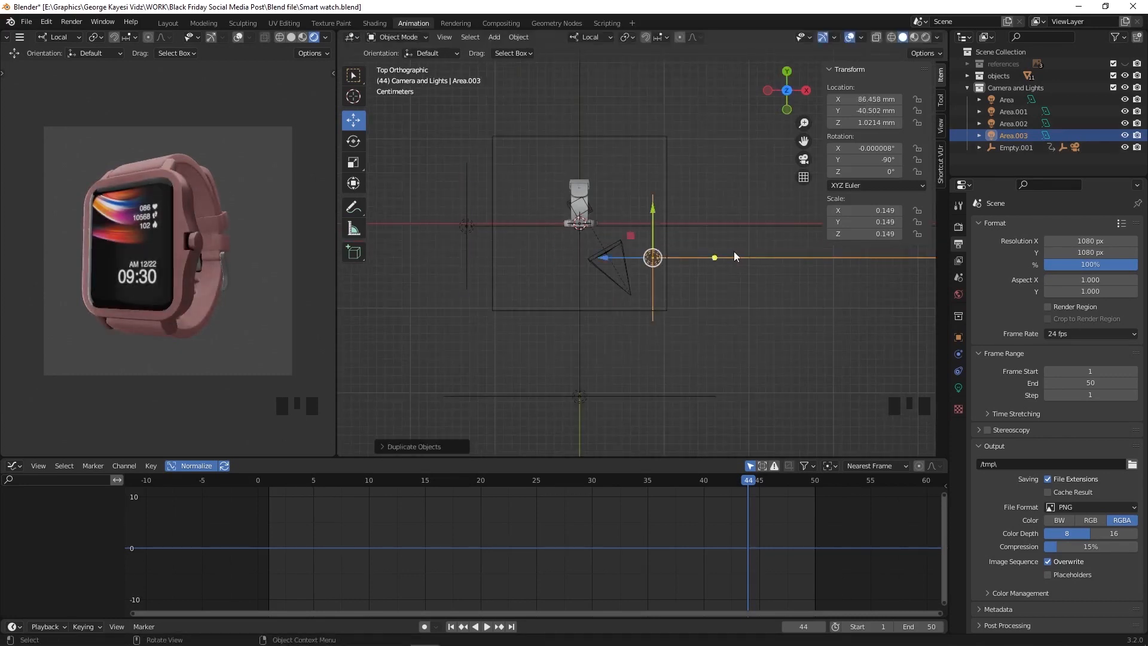
pyautogui.press('r')
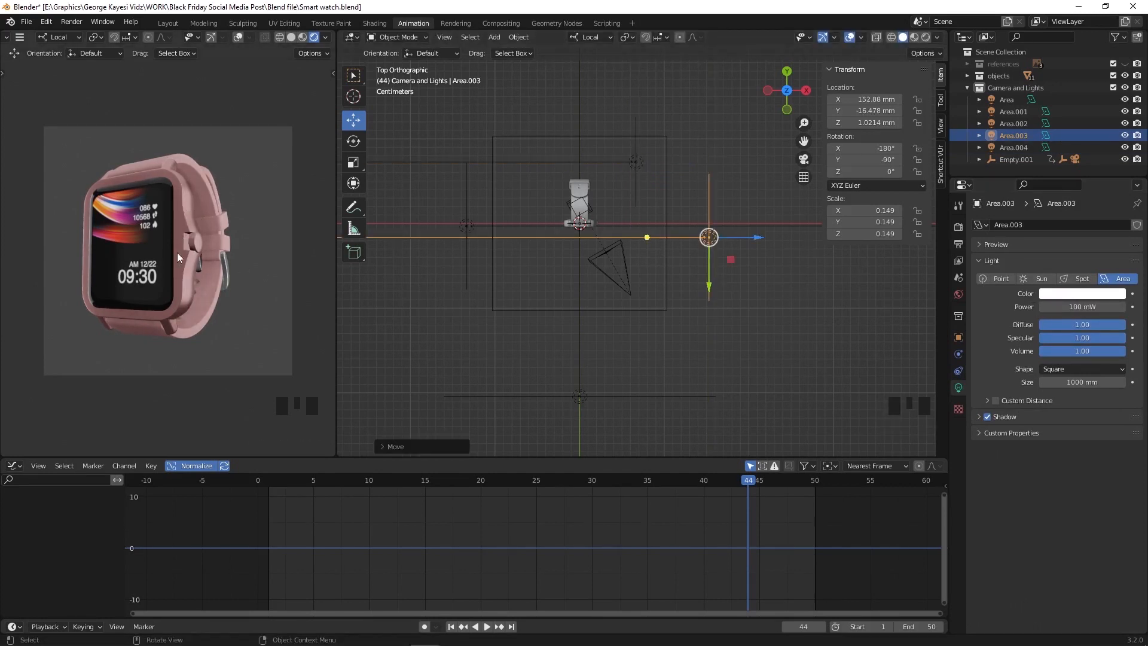
pyautogui.moveTo(188, 260)
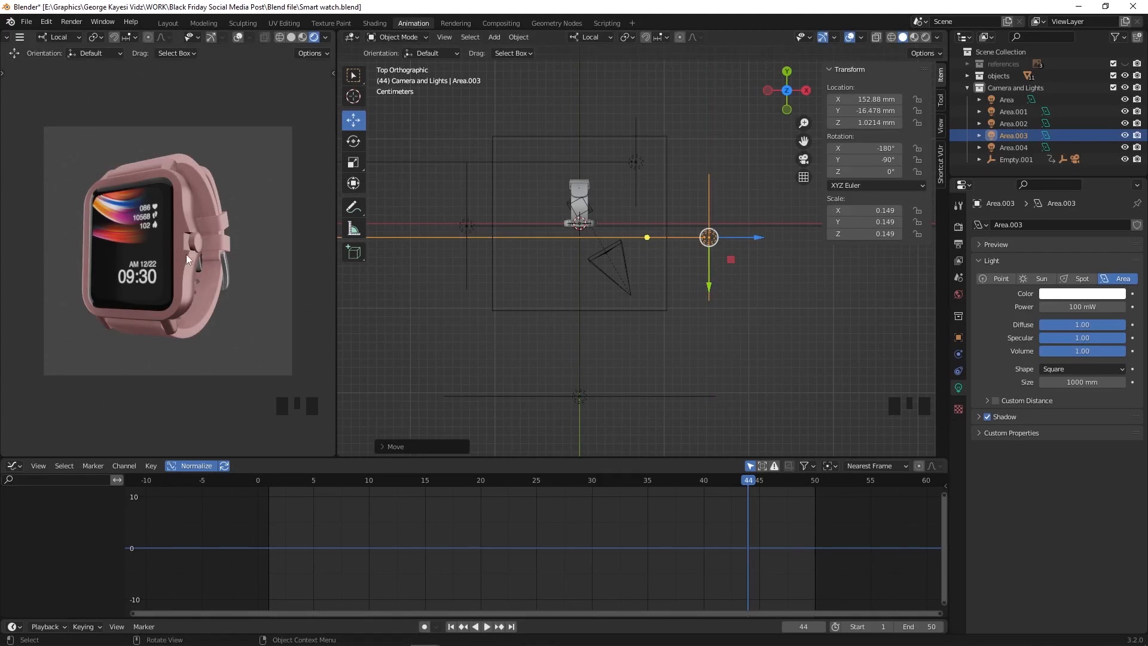
pyautogui.moveTo(945, 403)
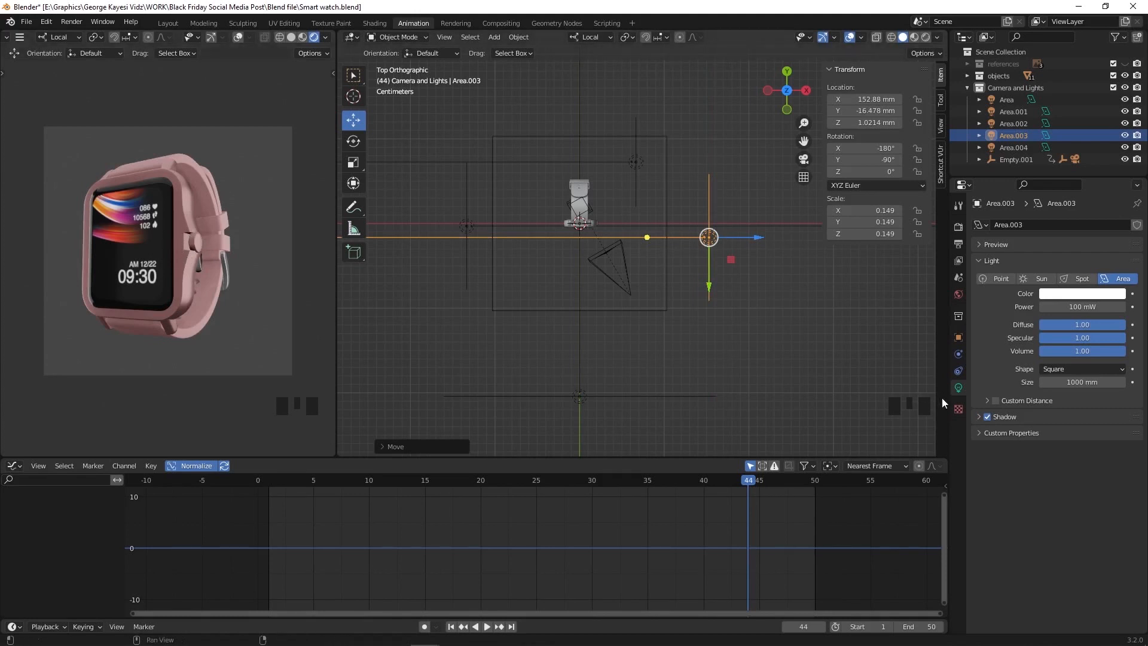
# Enable contact shadows on the front light and move it closer to the watch.
pyautogui.click(979, 416)
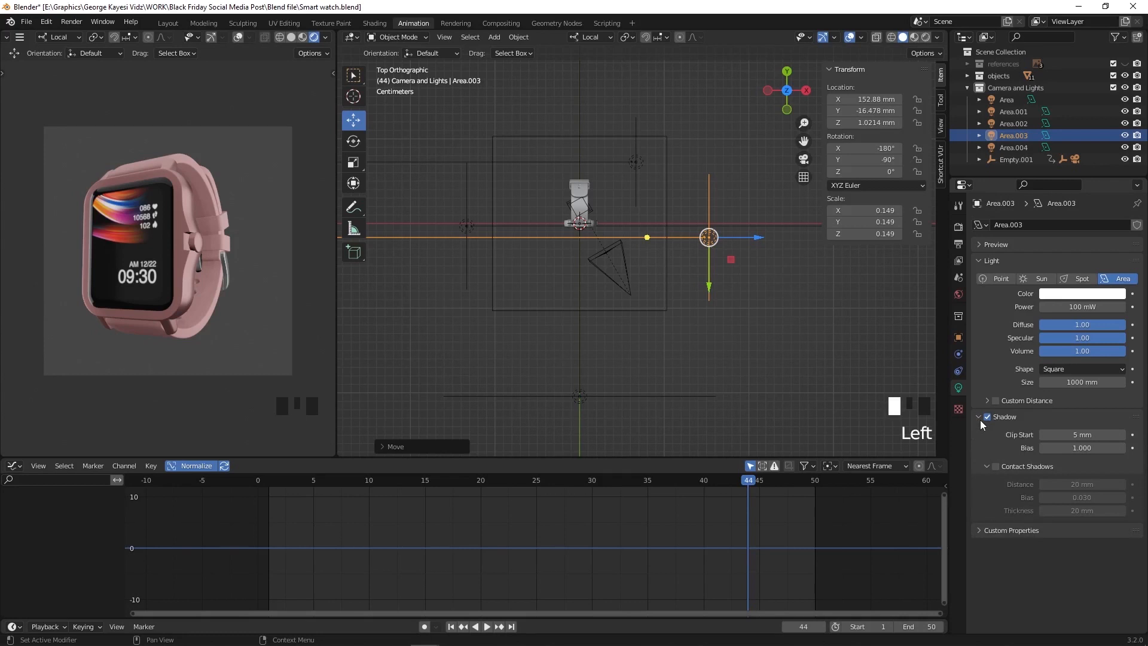
pyautogui.click(996, 466)
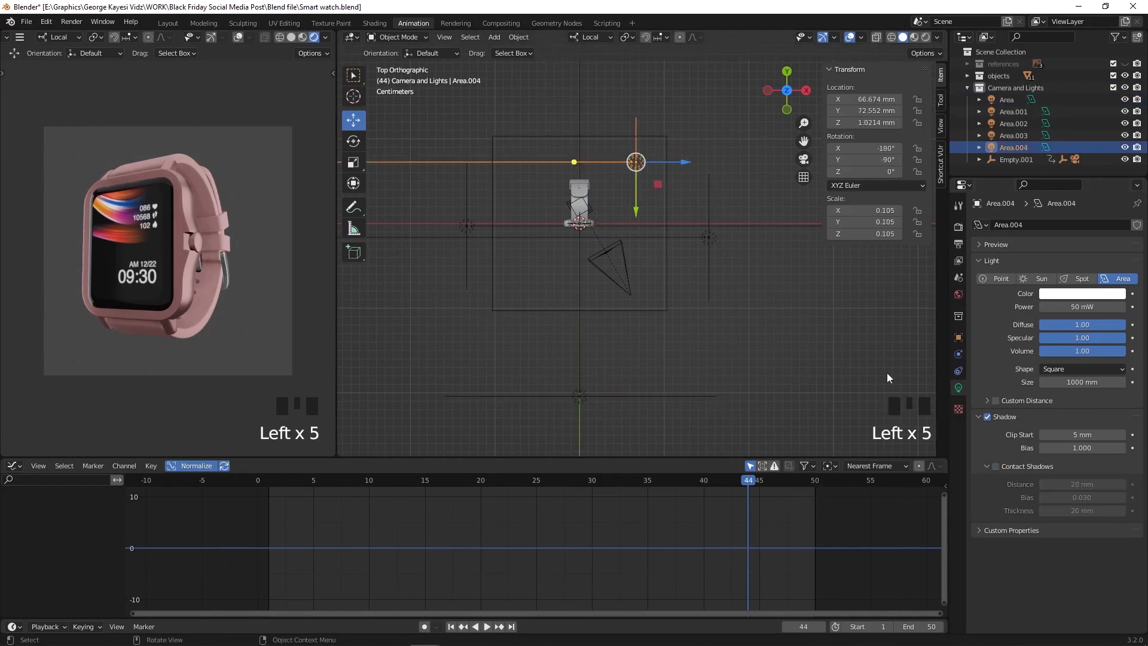
pyautogui.press('g')
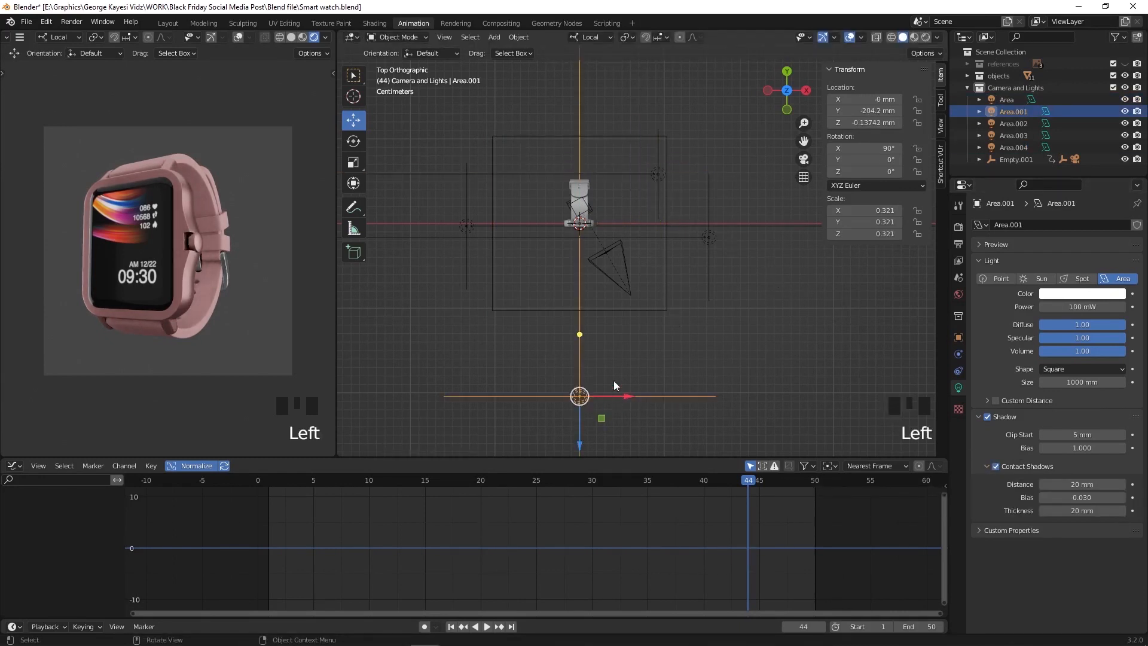
pyautogui.moveTo(579, 396); pyautogui.dragTo(578, 361)
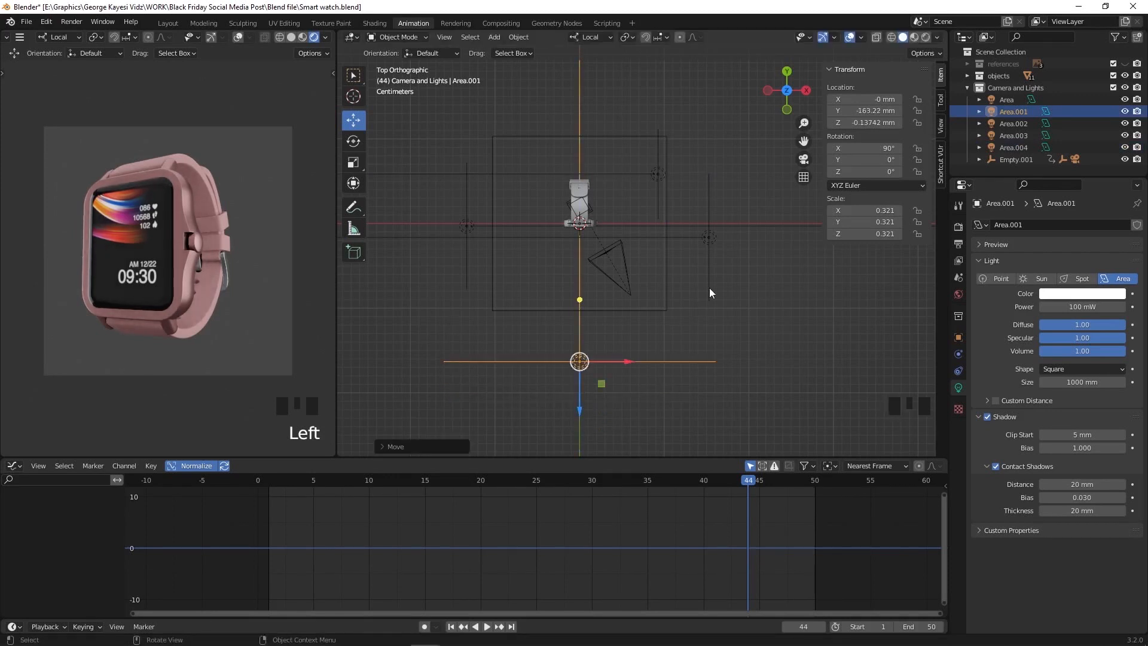
# Select the right and back lights and nudge the back light slightly sideways.
pyautogui.click(1013, 135)
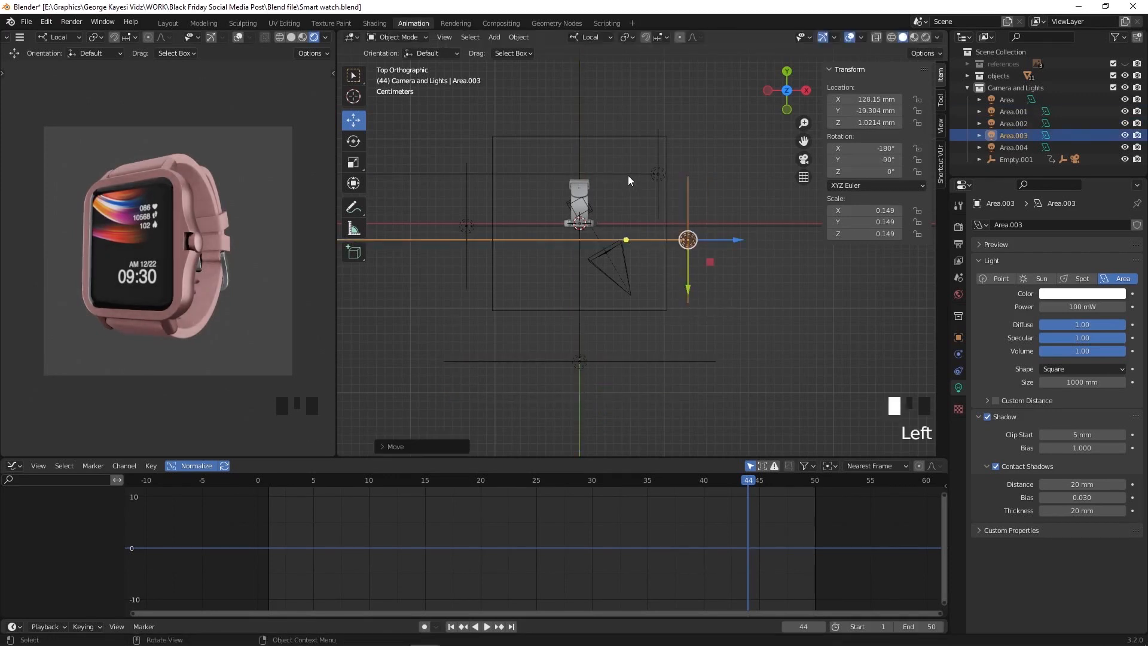
pyautogui.click(1012, 148)
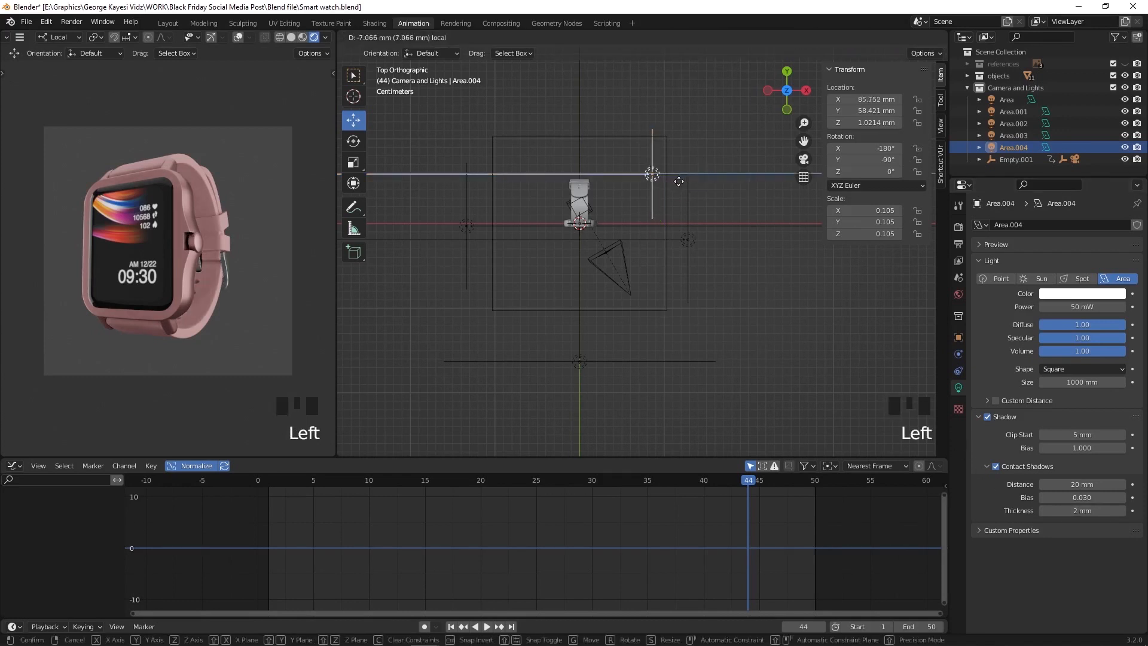
pyautogui.moveTo(652, 174); pyautogui.dragTo(645, 175)
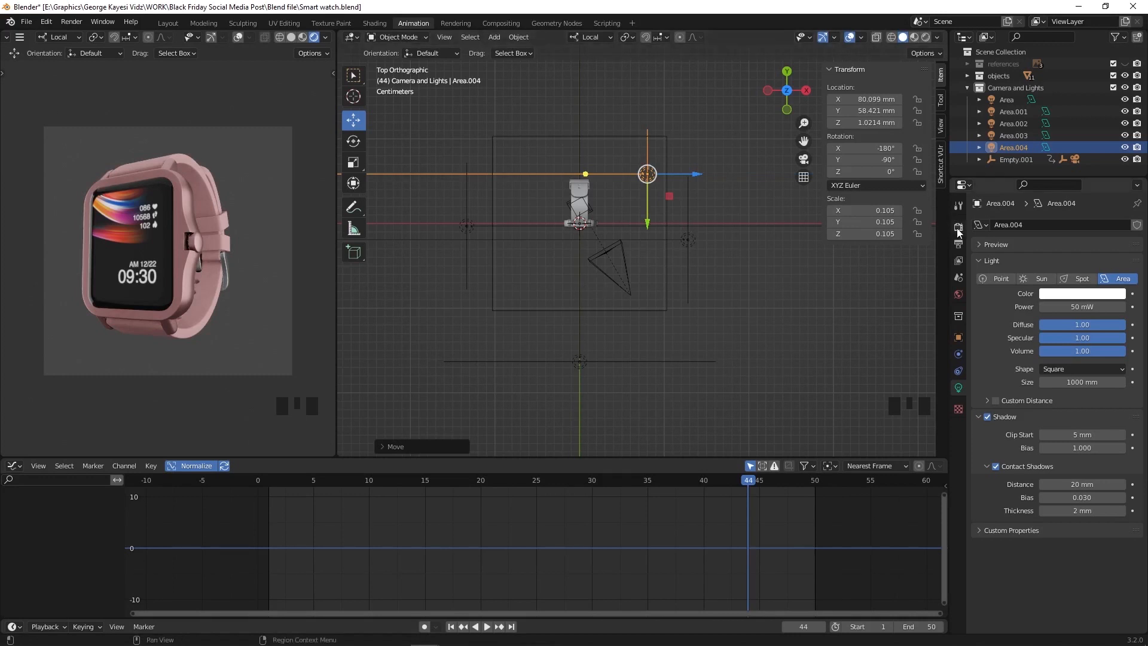
# Set the Eevee render's Film background to Transparent and turn on Motion Blur.
pyautogui.click(958, 225)
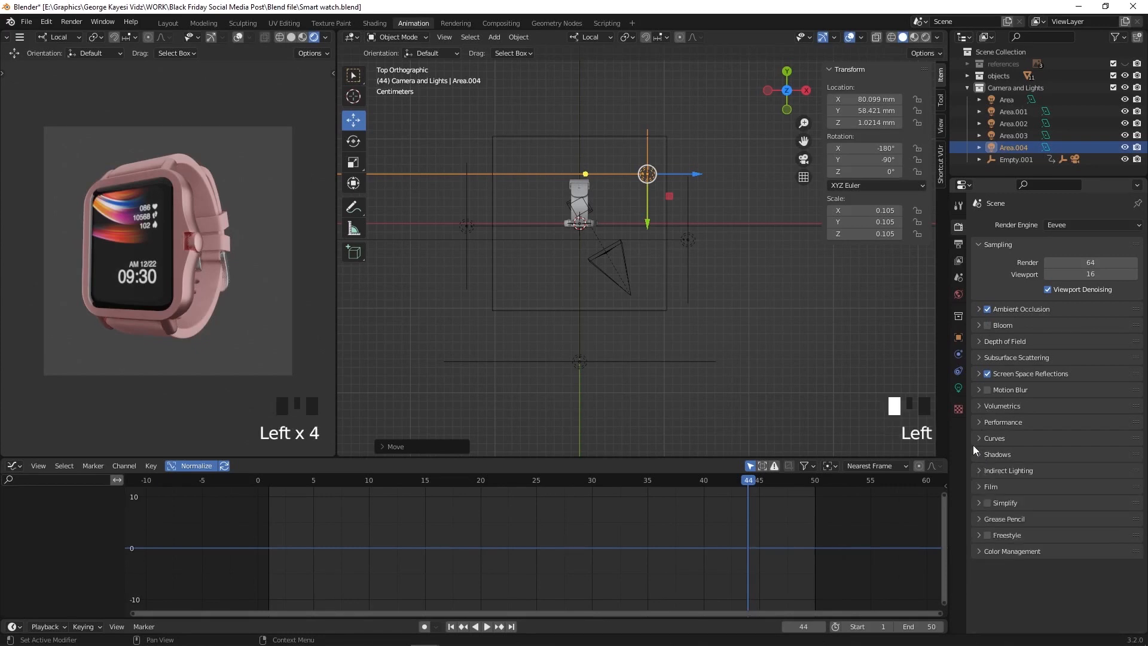
pyautogui.click(1041, 518)
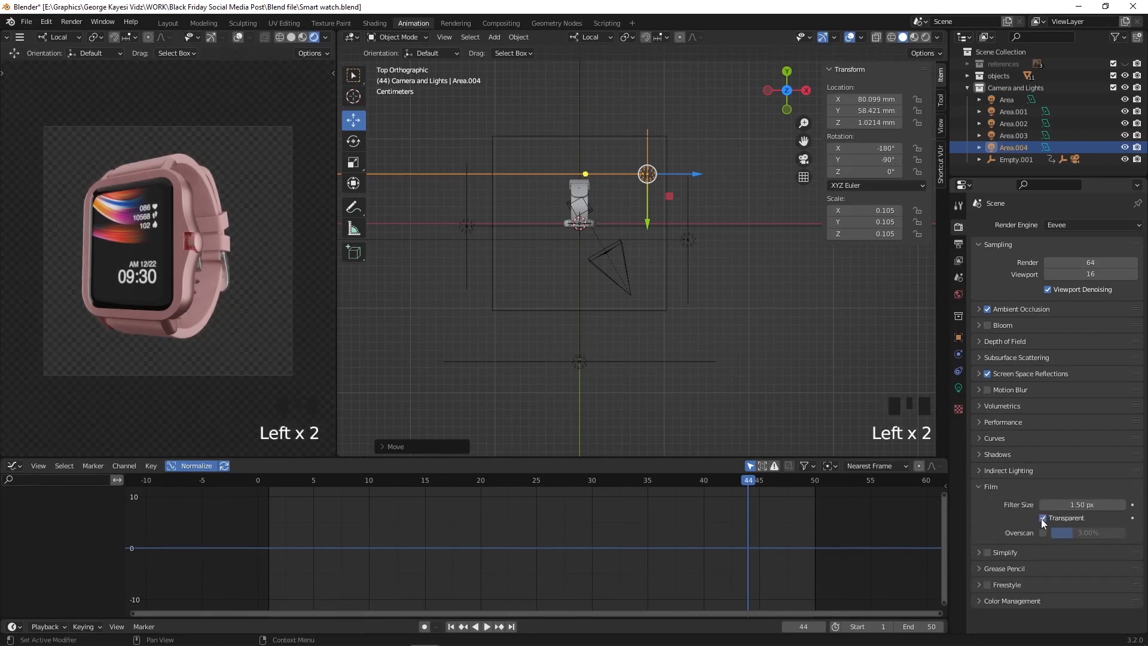
pyautogui.press('ctrl+z')
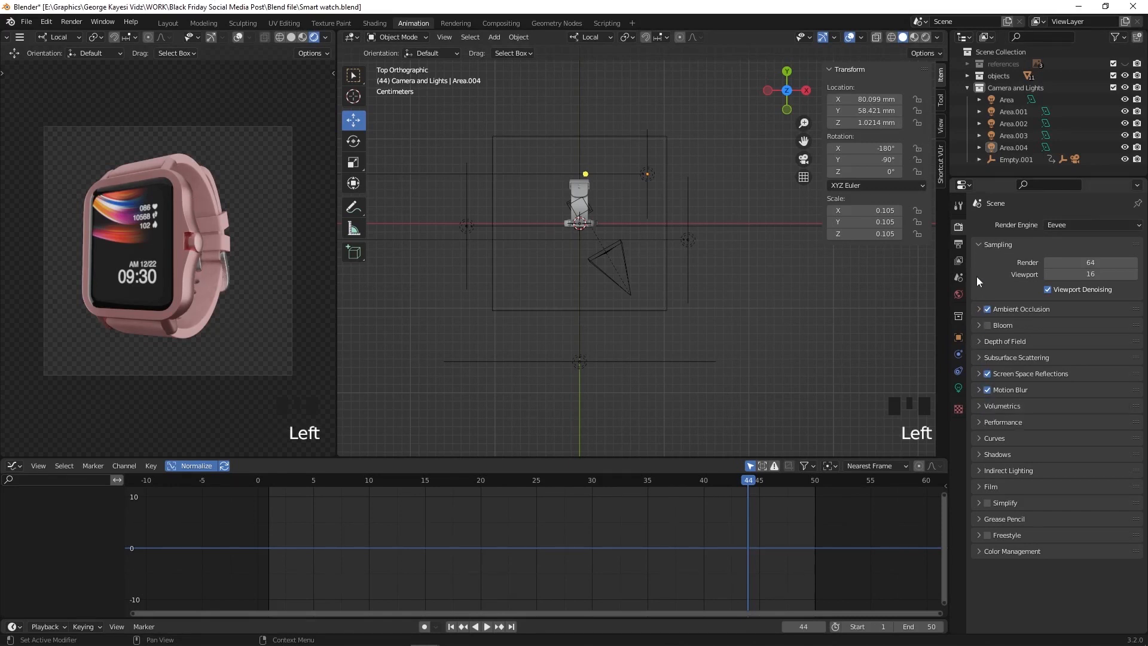
# Bring up the folder picker for the render output path in Output Properties.
pyautogui.click(957, 244)
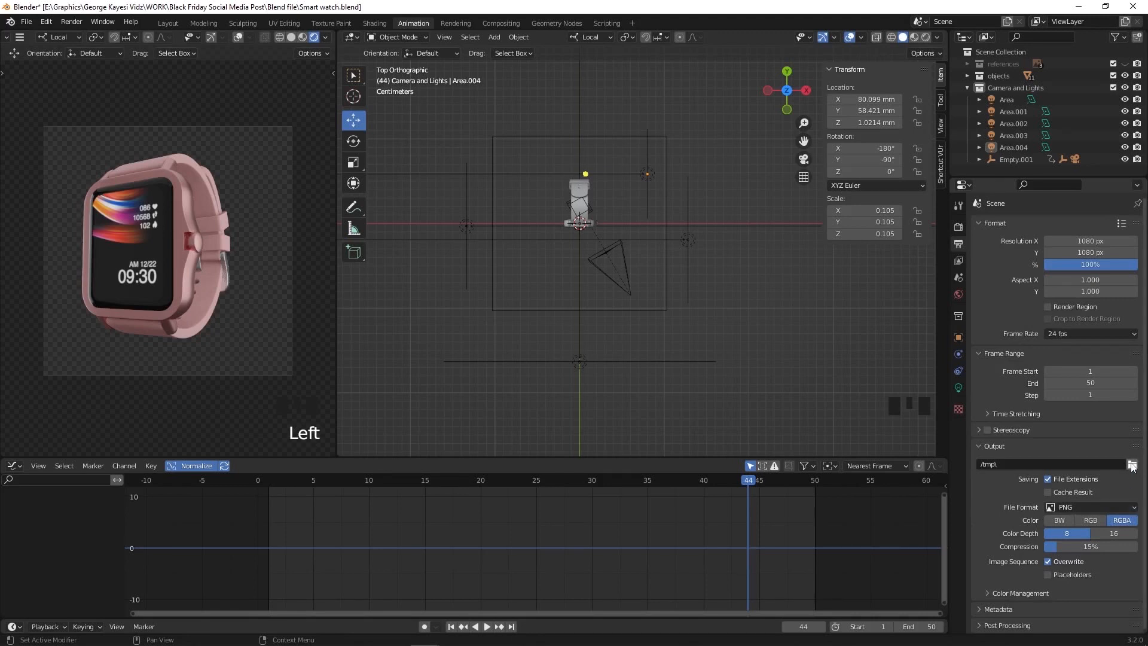
pyautogui.click(1130, 464)
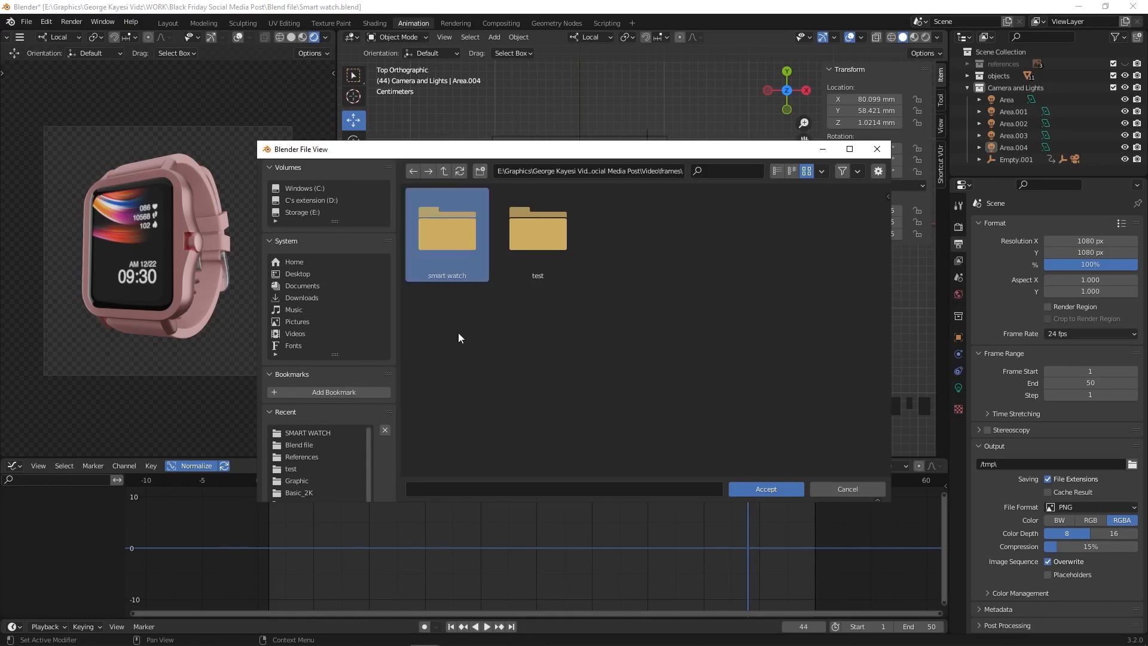
# Set the output path inside the smart watch folder with an 'smt wtch' file prefix.
pyautogui.doubleClick(446, 227)
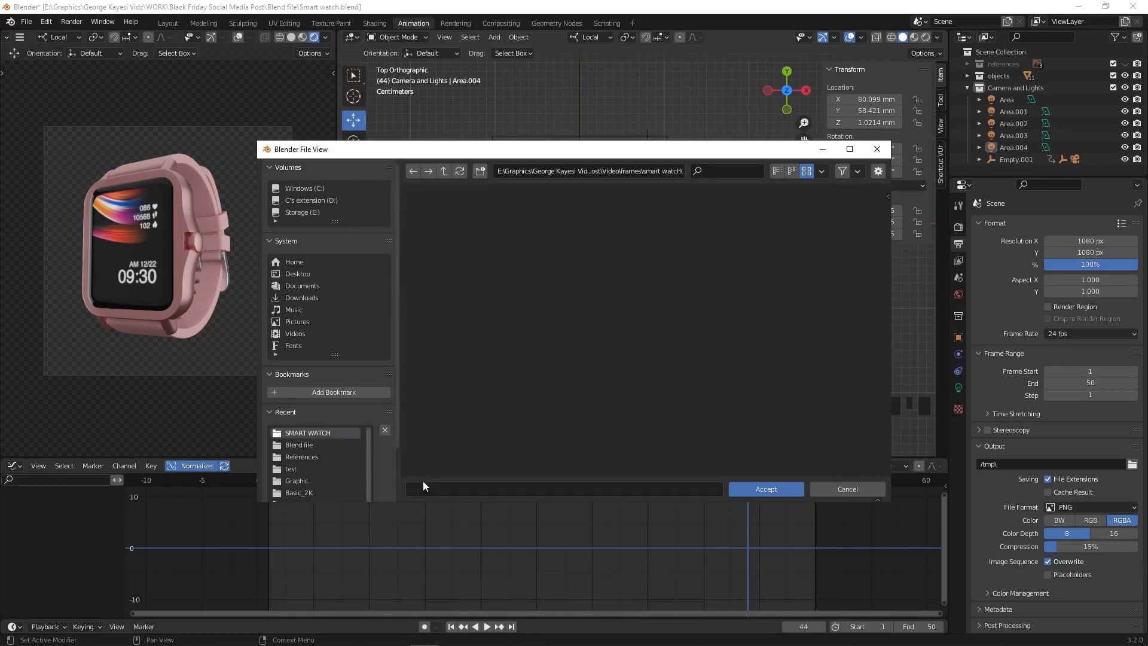
pyautogui.write('smt wtch')
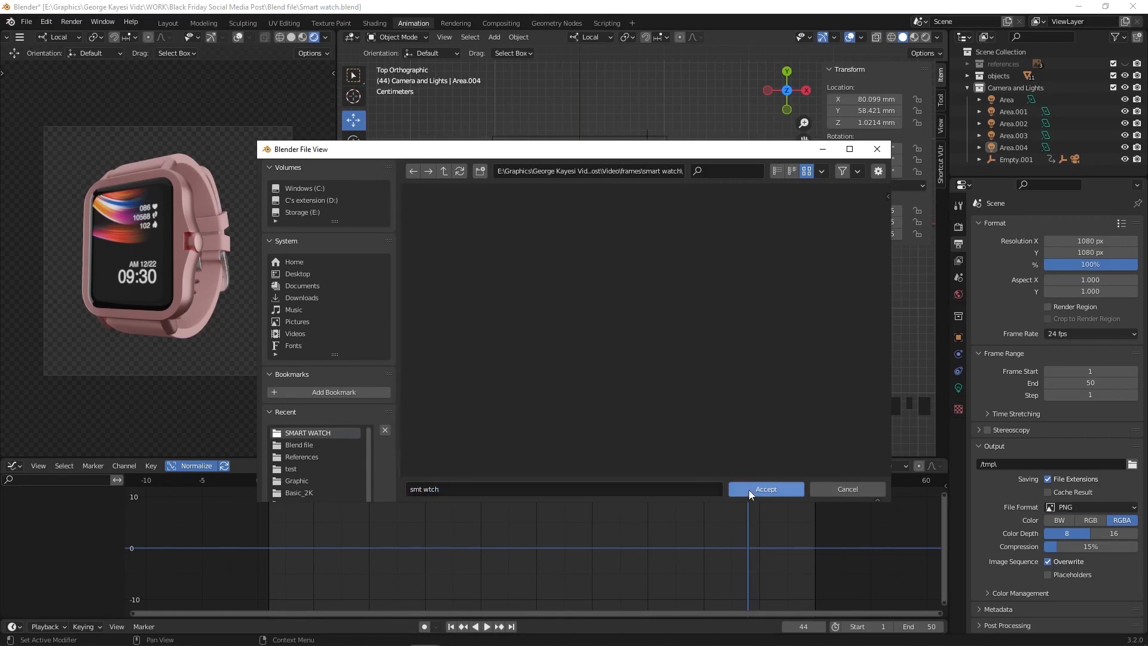
pyautogui.click(765, 489)
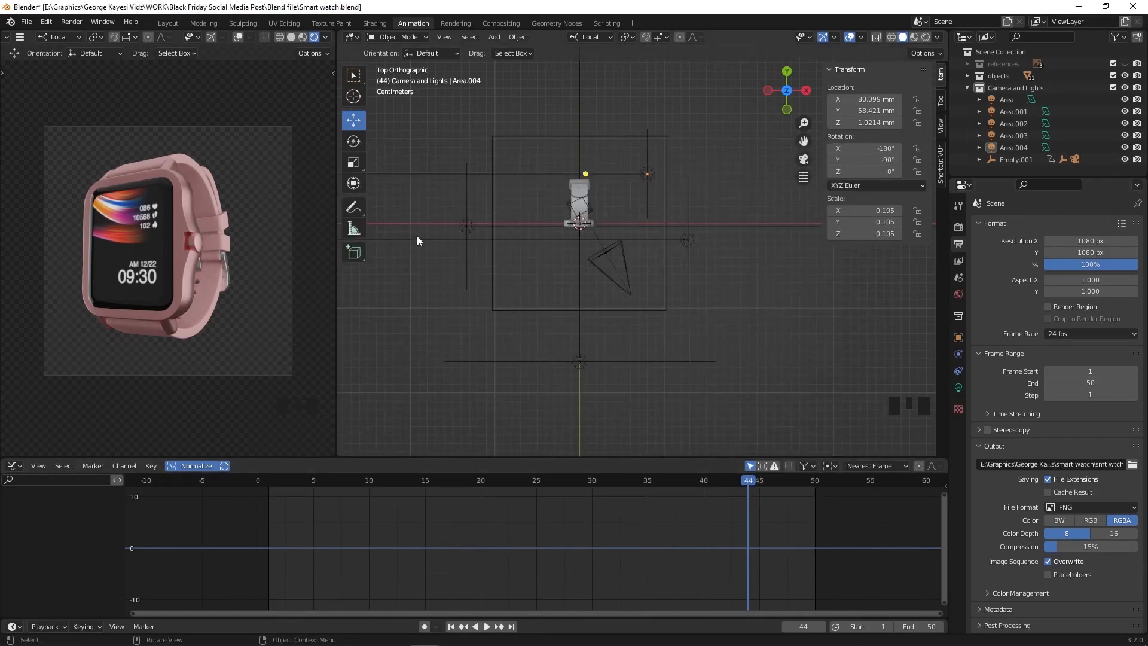
pyautogui.click(70, 22)
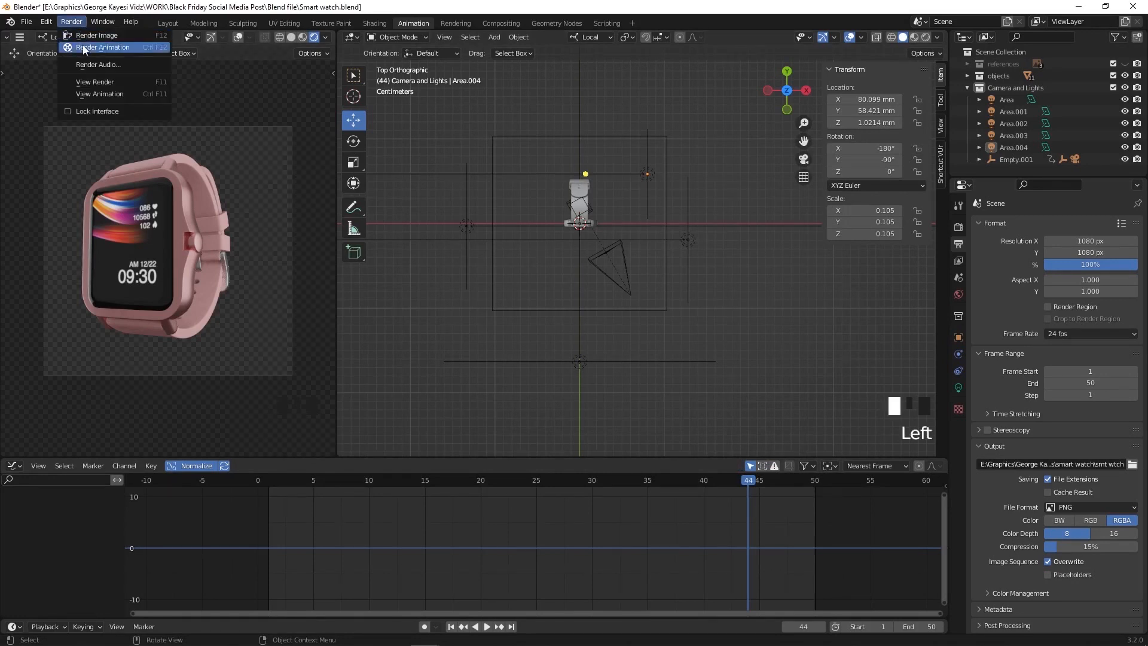